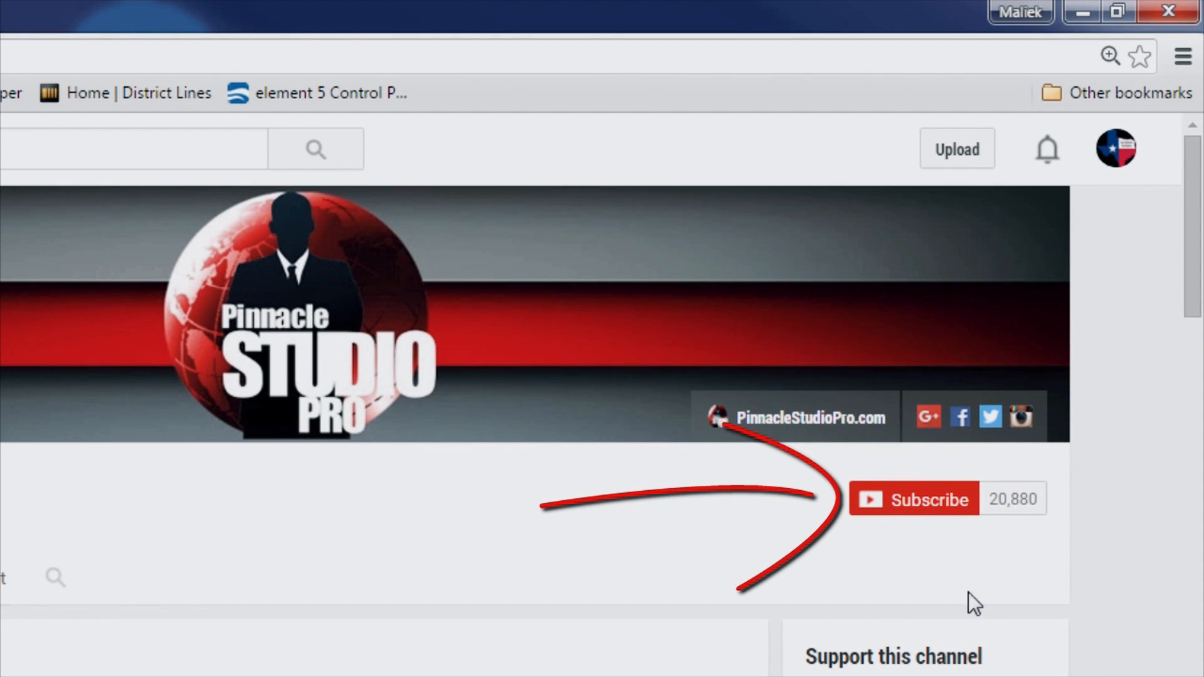
Subscribe to PinnacleStudioPro on YouTube and enable all notifications for the channel.
click(914, 499)
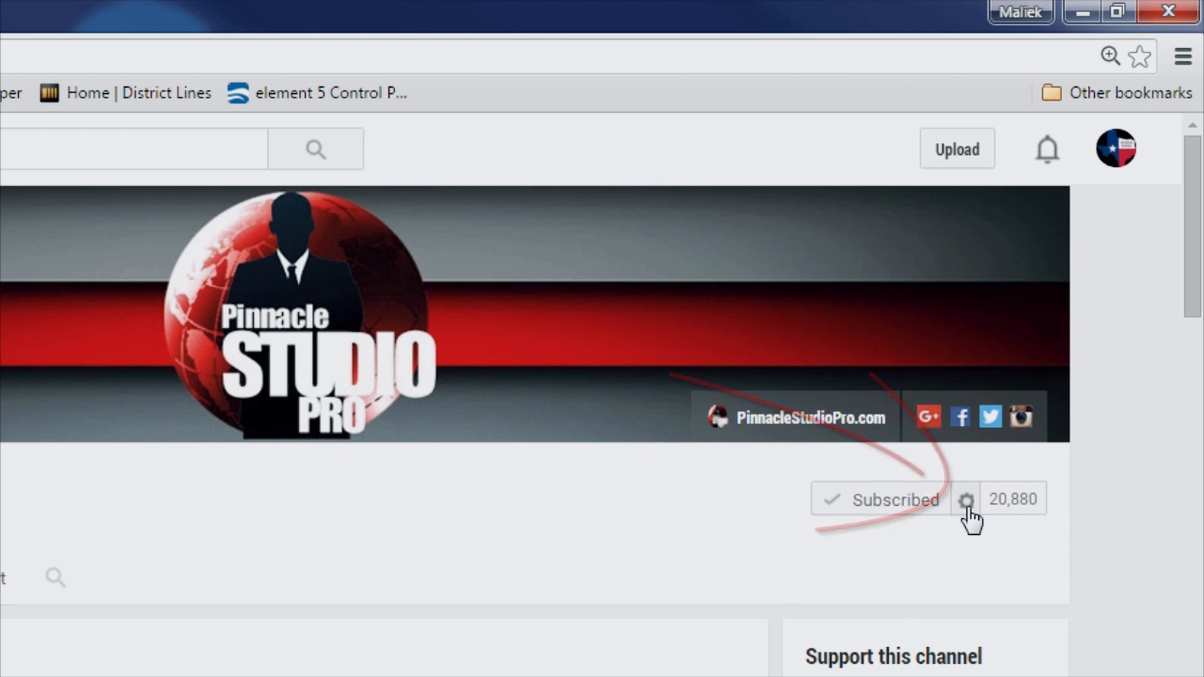
click(966, 500)
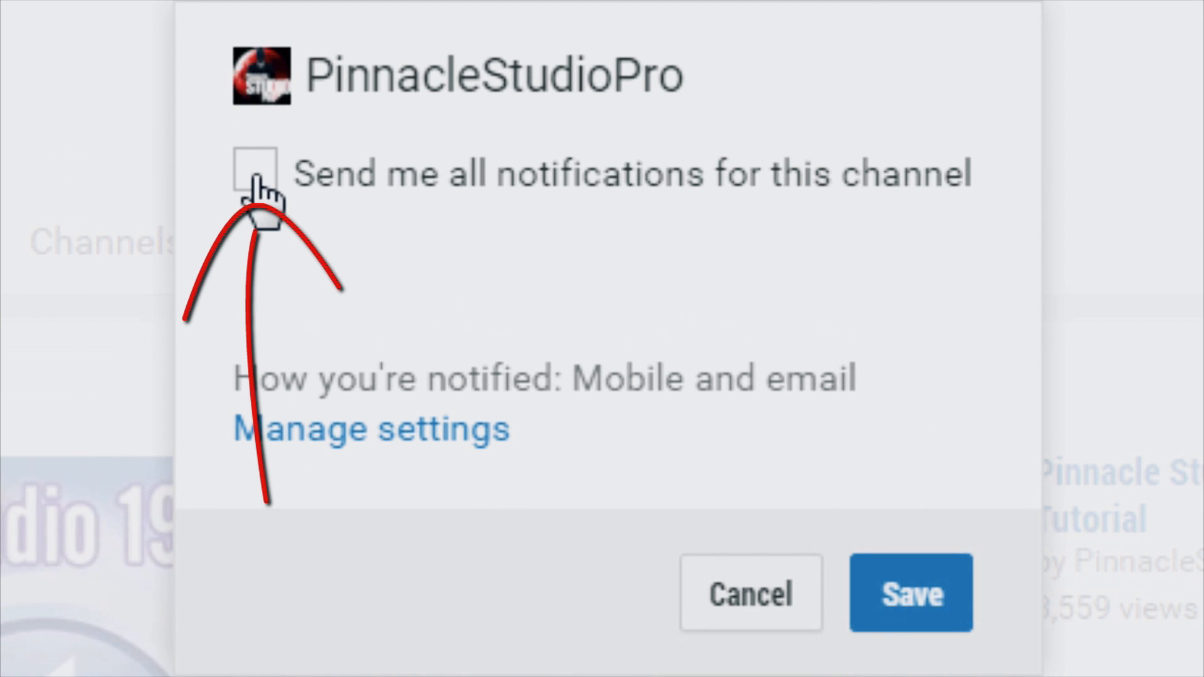
click(256, 171)
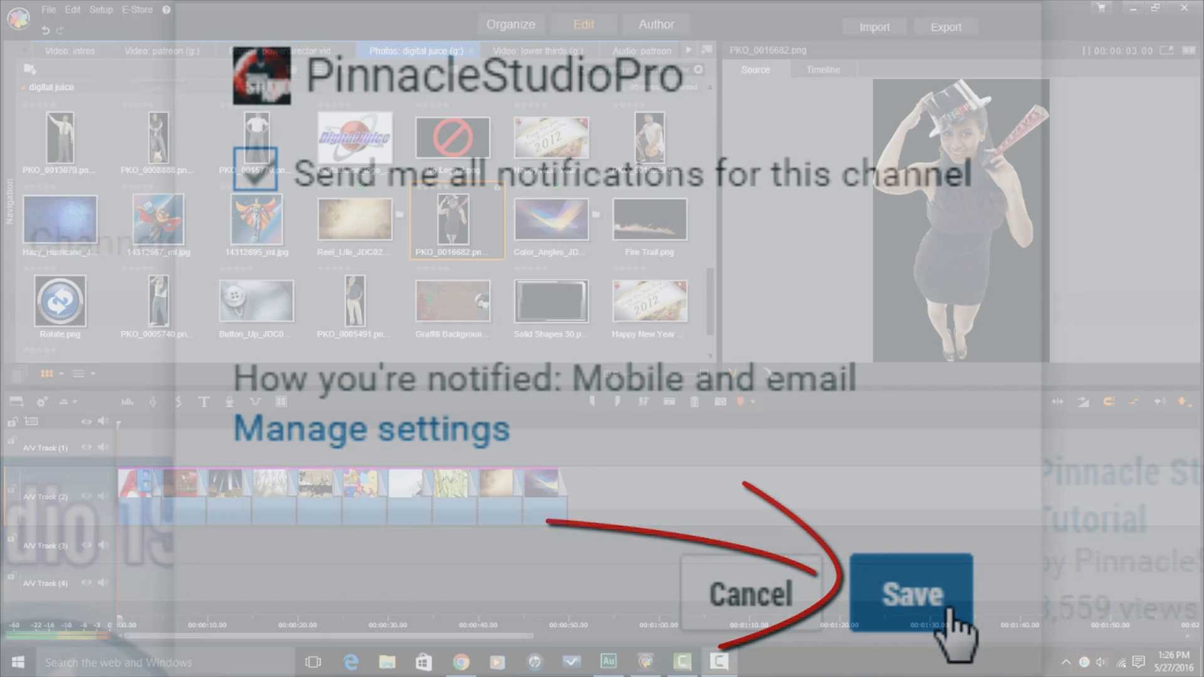
click(911, 594)
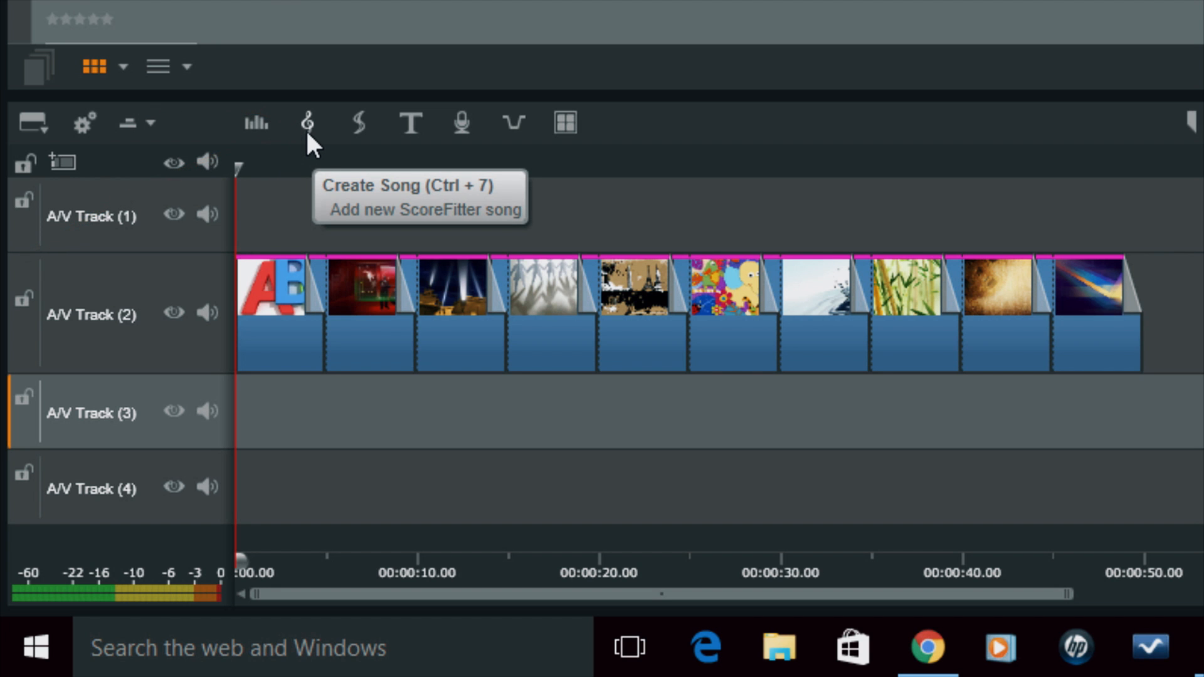
Open the ScoreFitter Create Song dialog from the timeline toolbar.
click(308, 123)
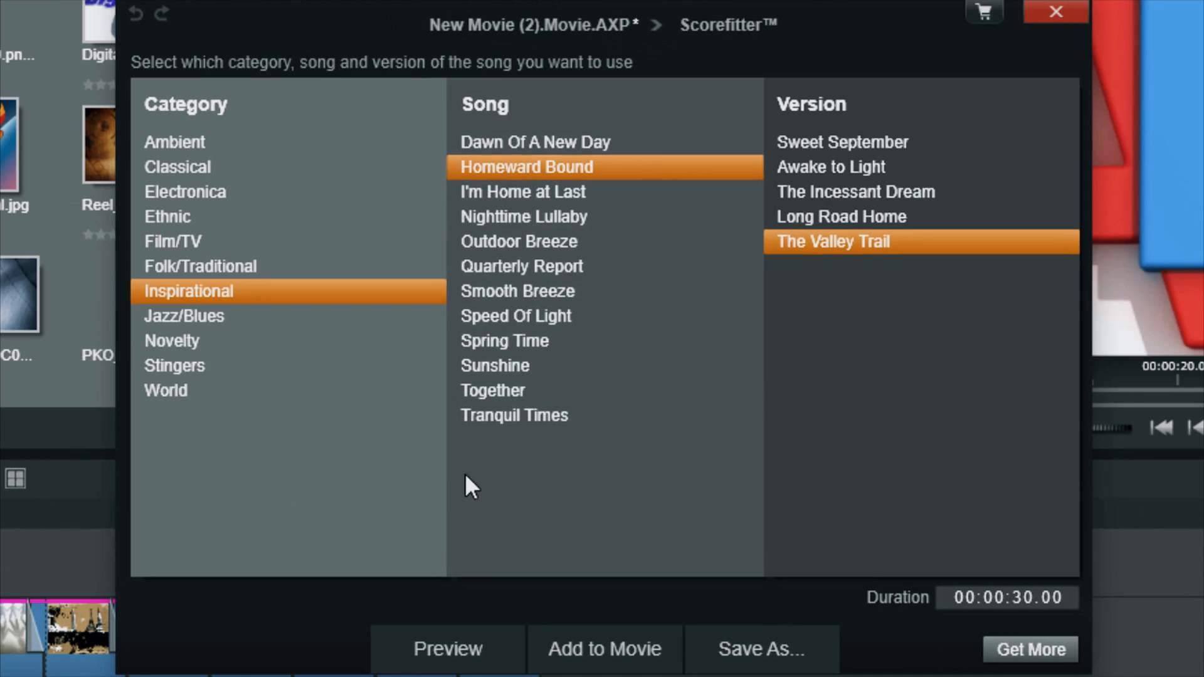
mouse_move(617, 489)
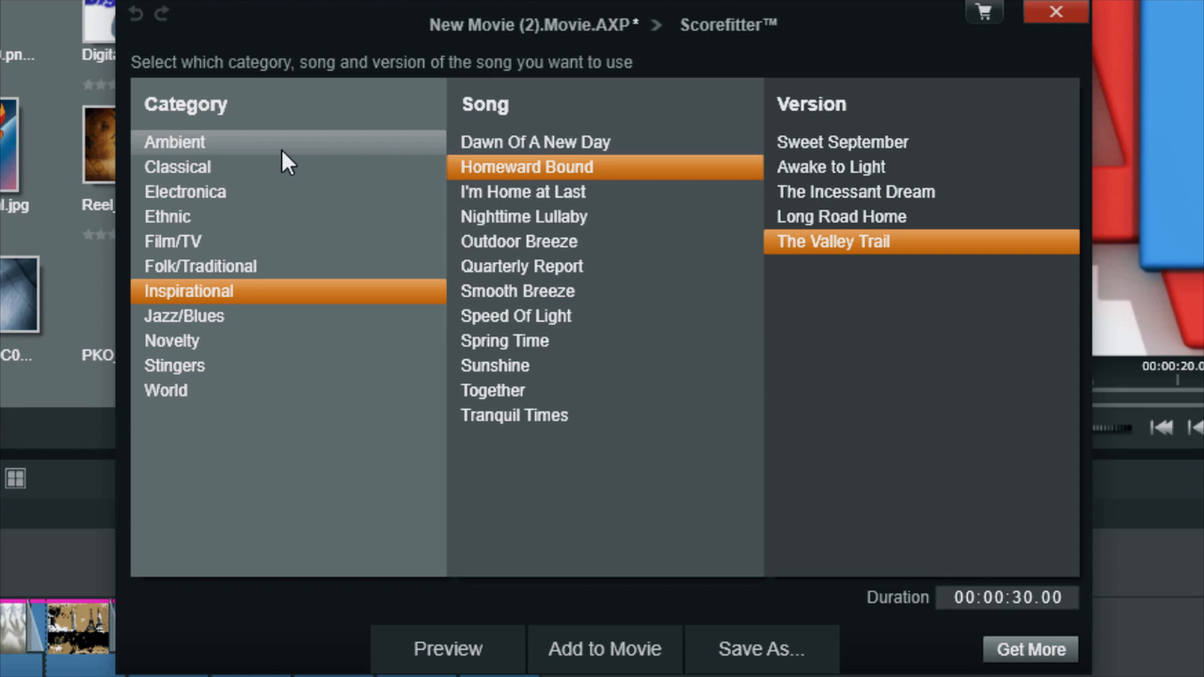
mouse_move(246, 164)
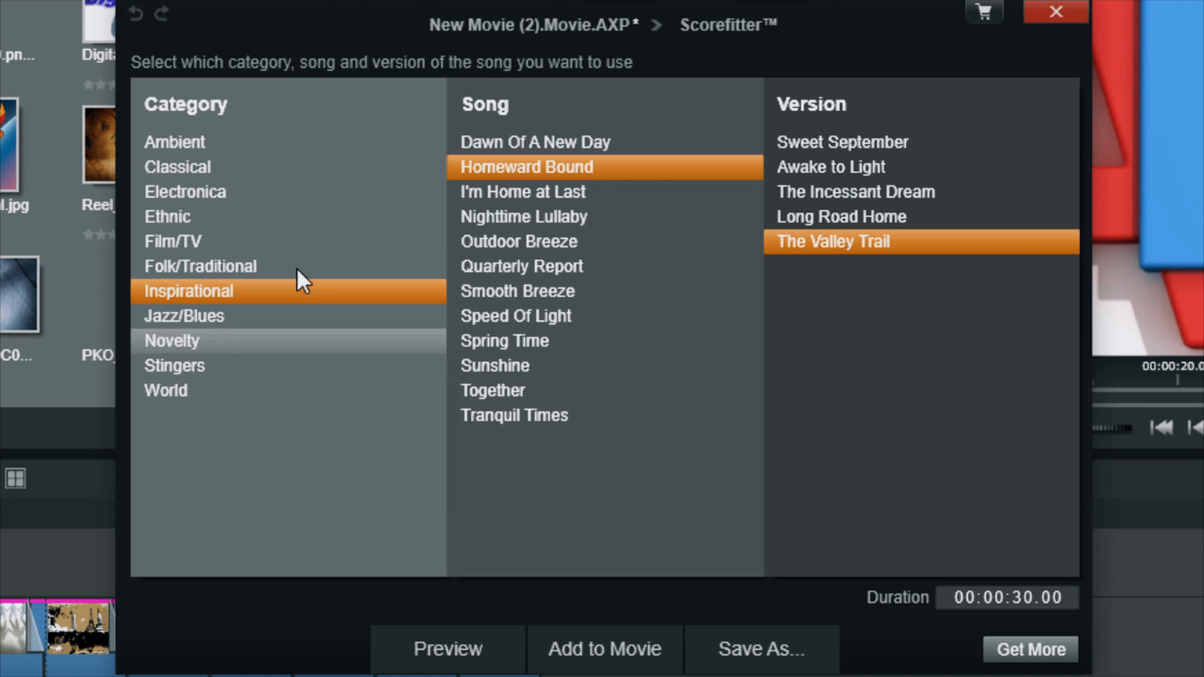
click(185, 191)
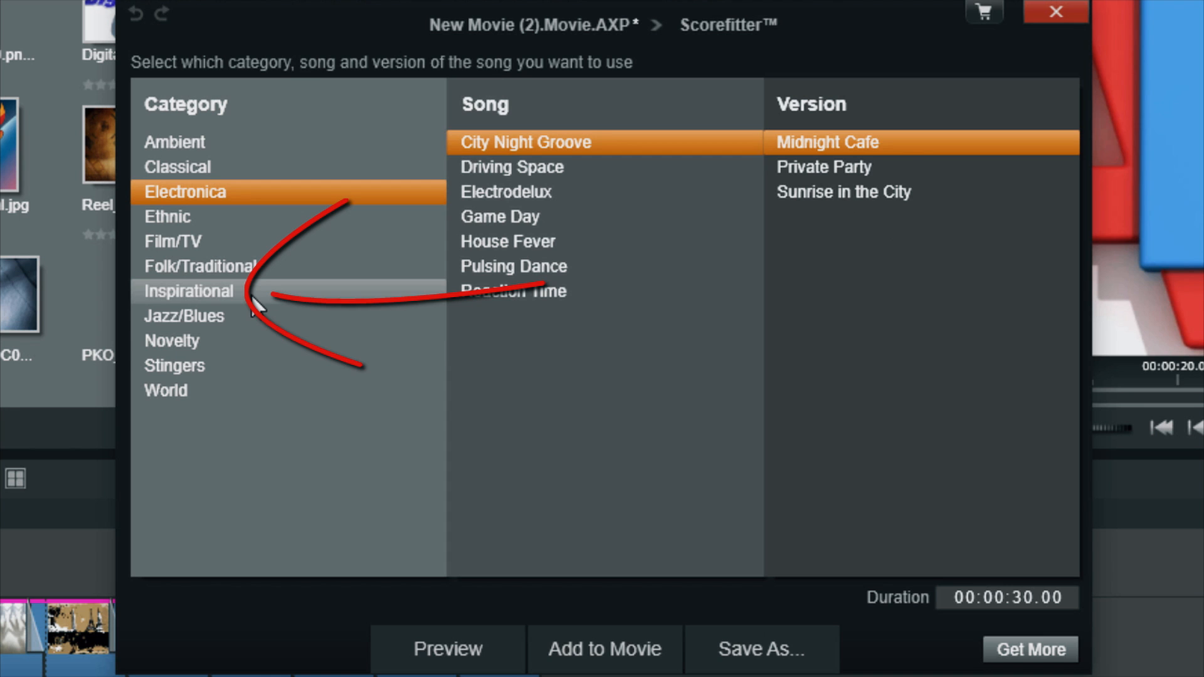
click(188, 290)
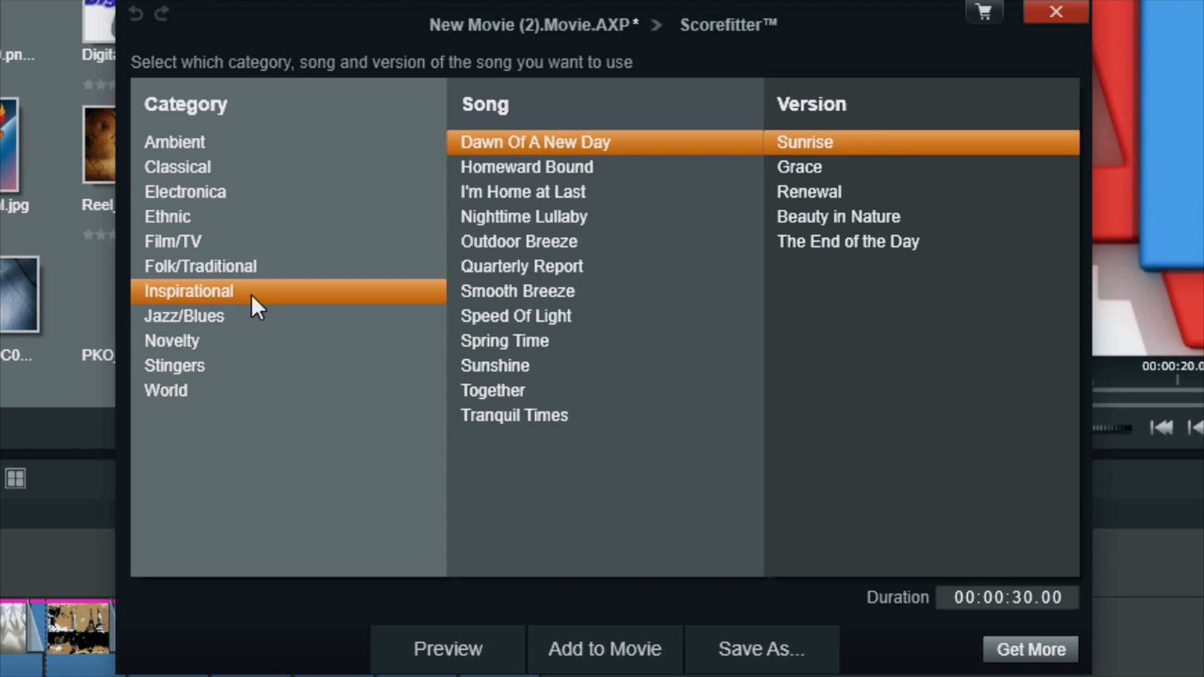
mouse_move(686, 266)
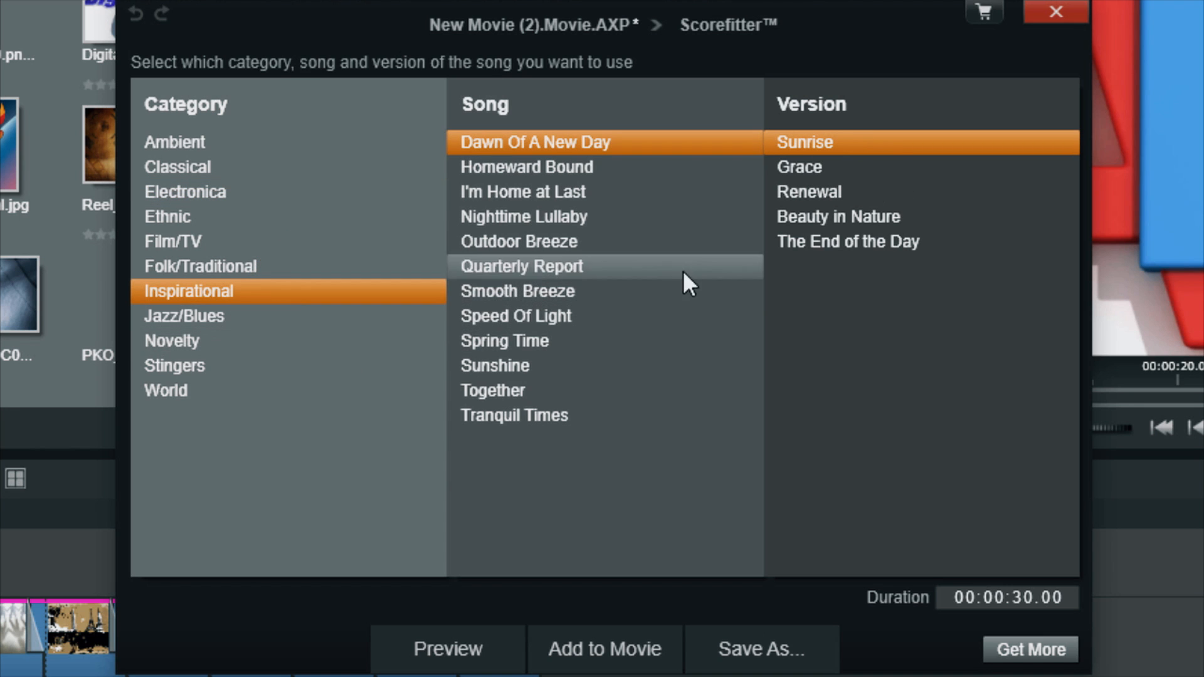
mouse_move(652, 408)
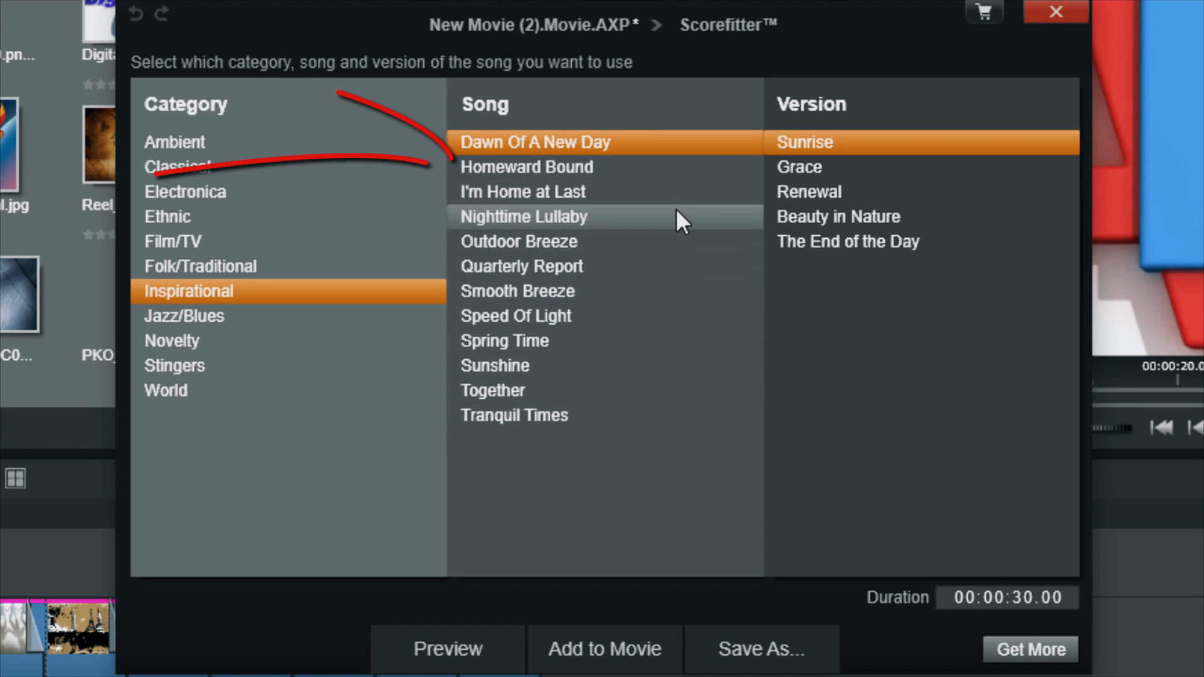
mouse_move(627, 167)
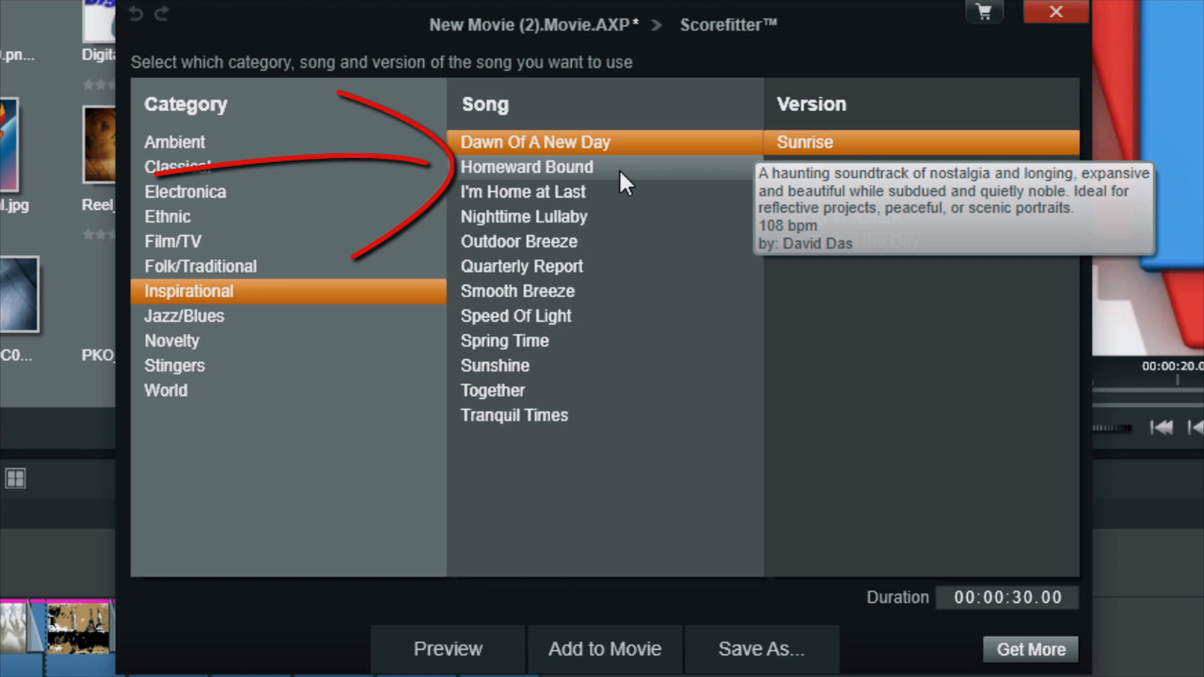
click(526, 167)
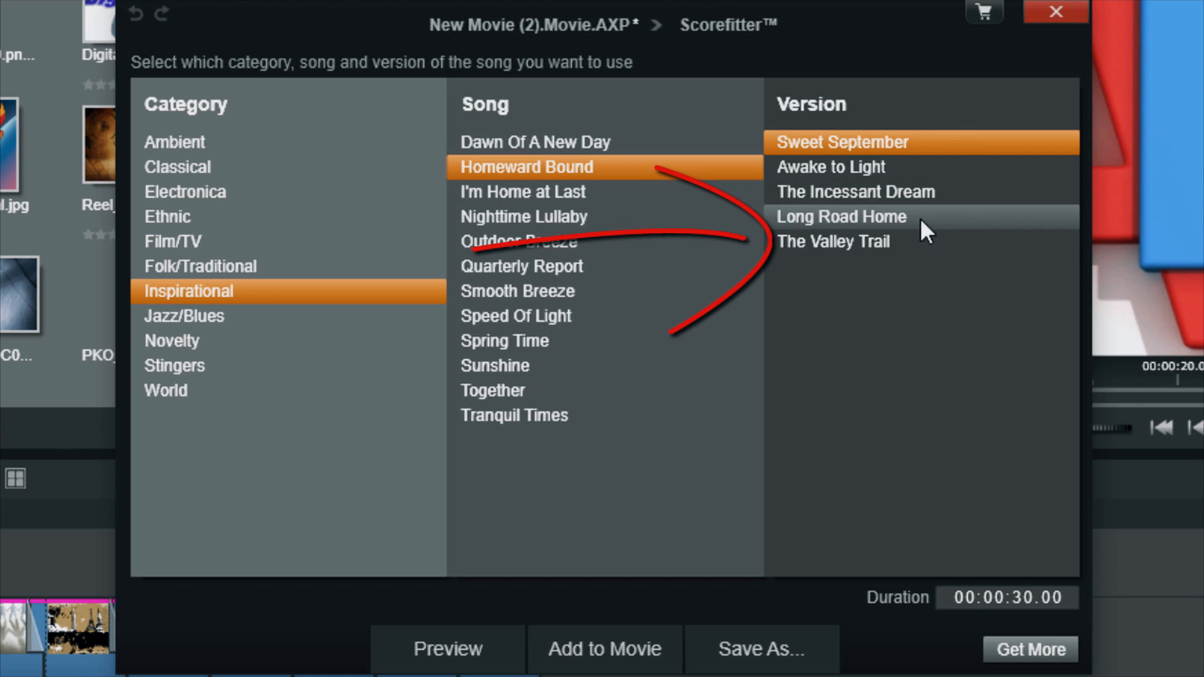
mouse_move(918, 241)
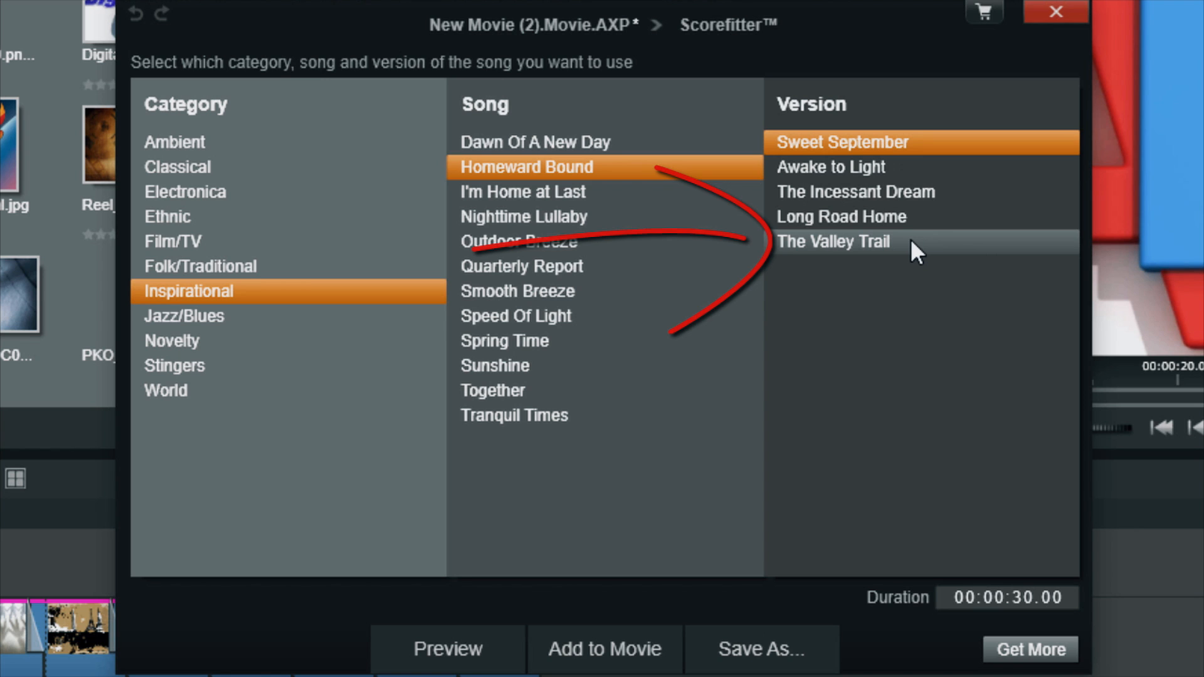
click(833, 241)
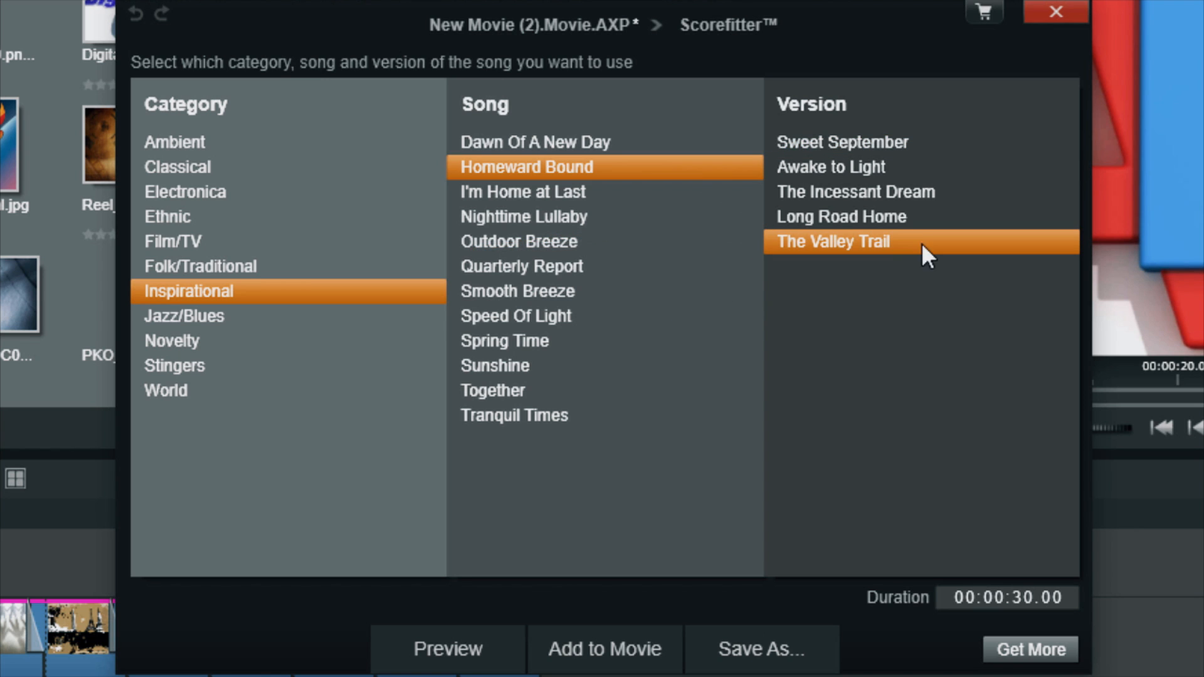
mouse_move(866, 403)
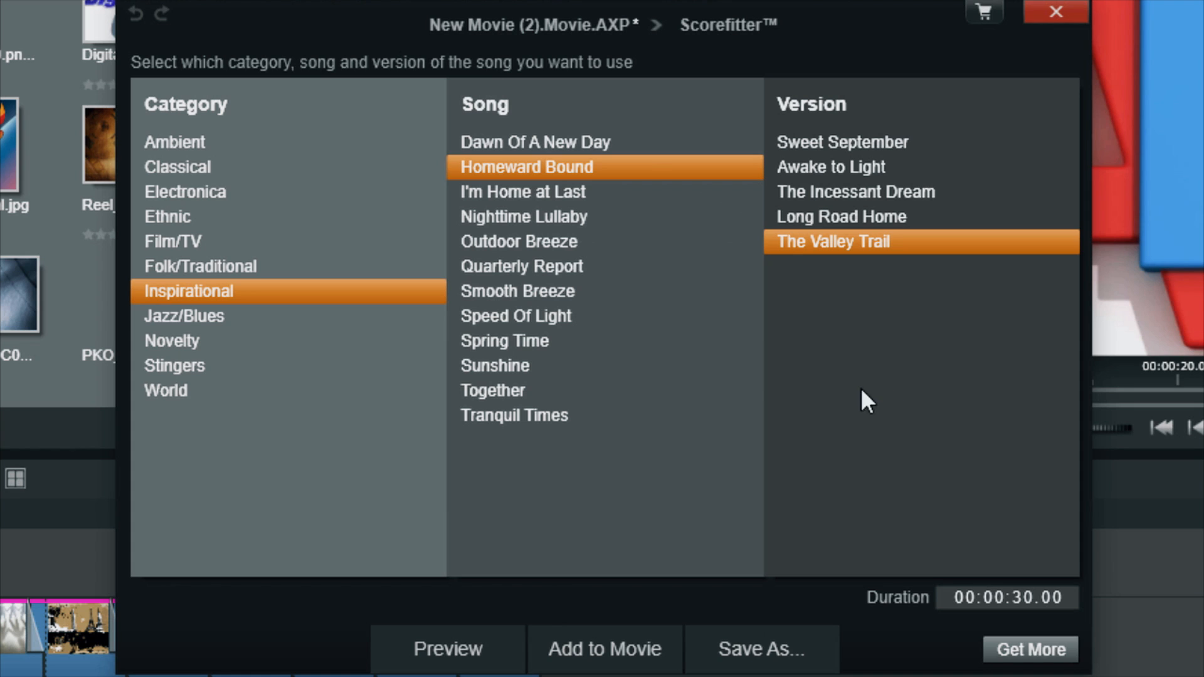
mouse_move(471, 623)
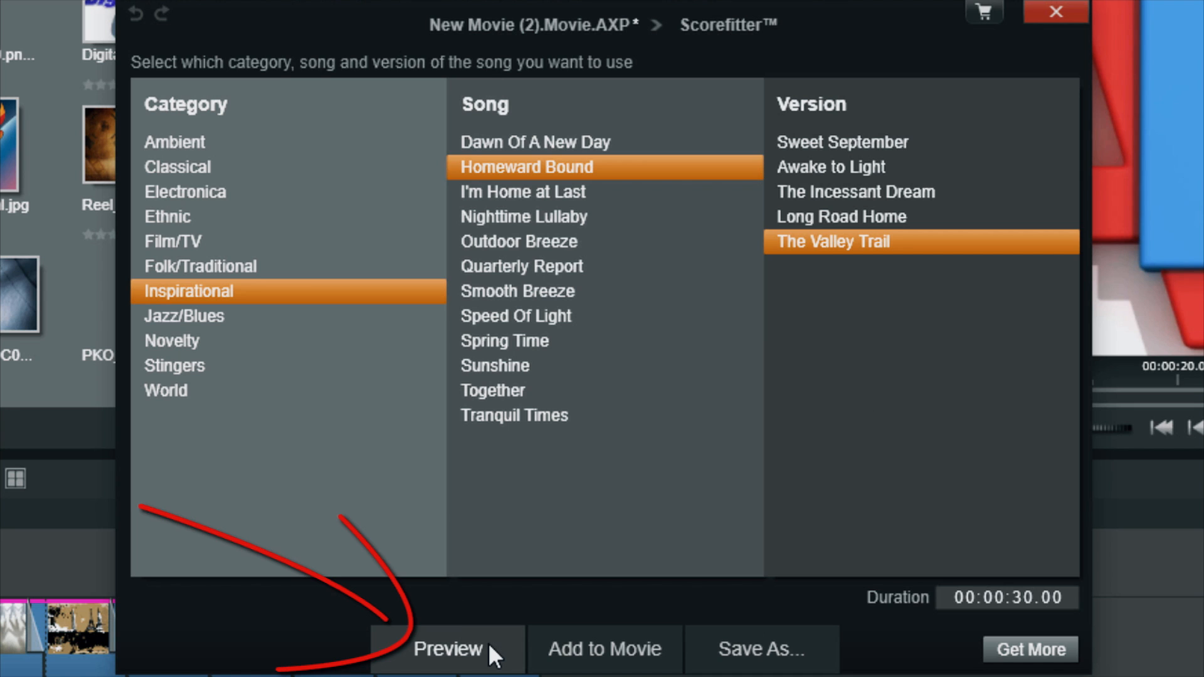
click(448, 649)
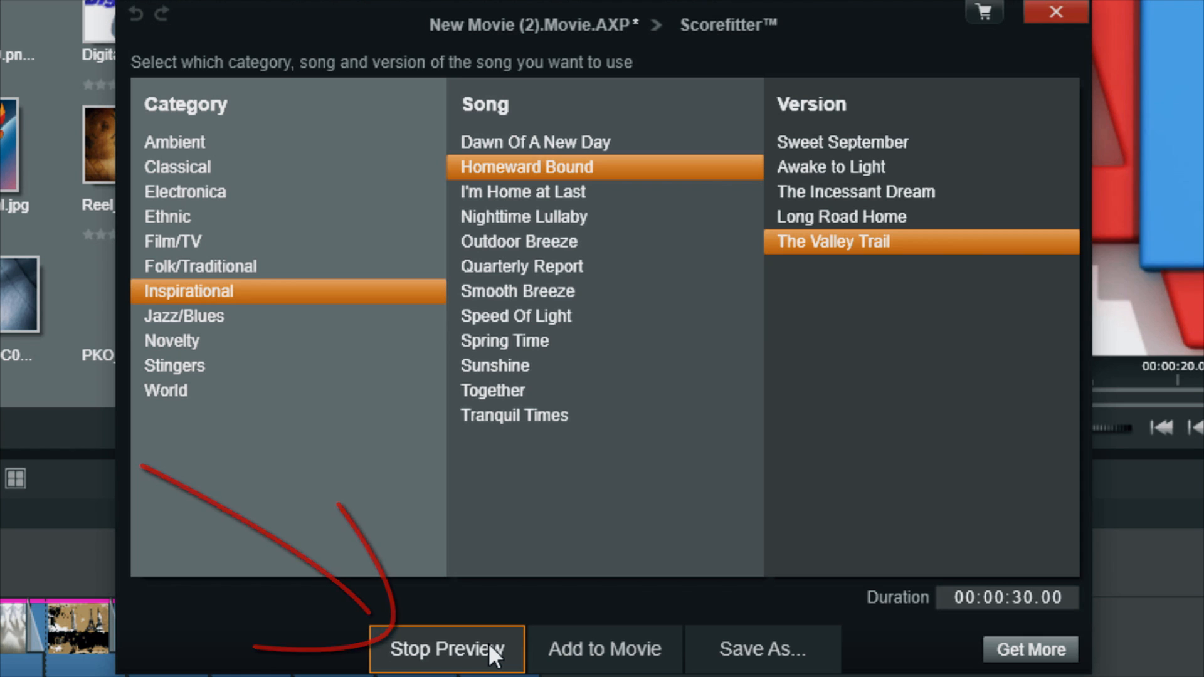
click(447, 650)
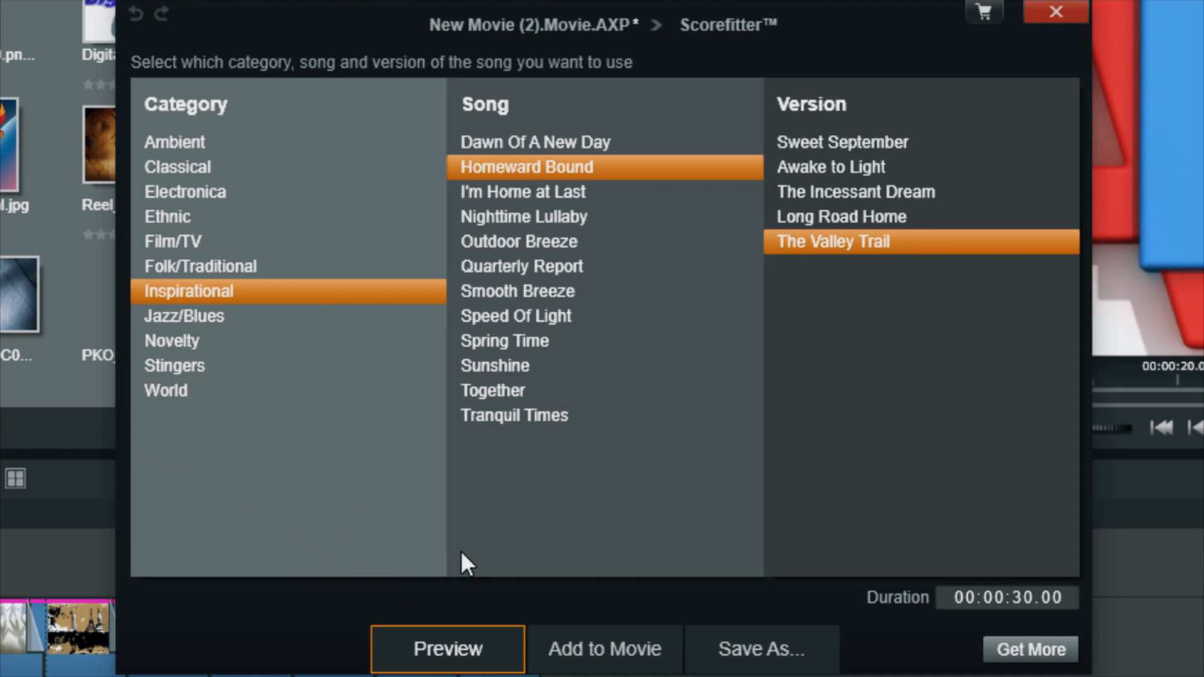
mouse_move(863, 411)
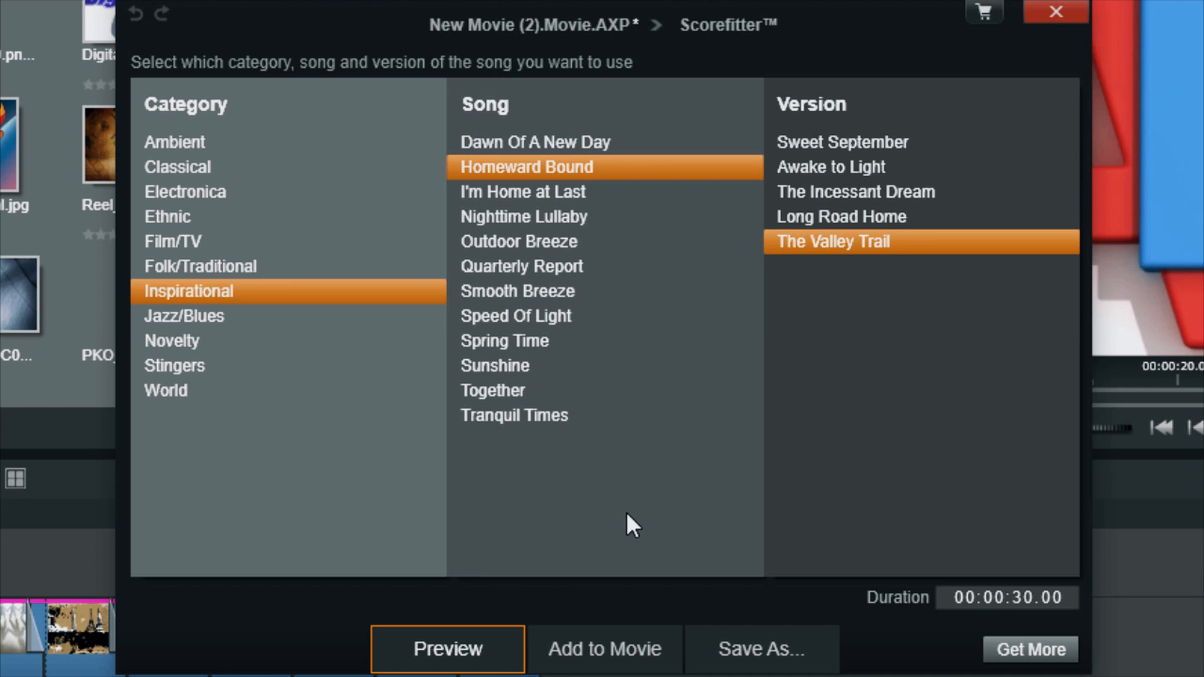
mouse_move(623, 657)
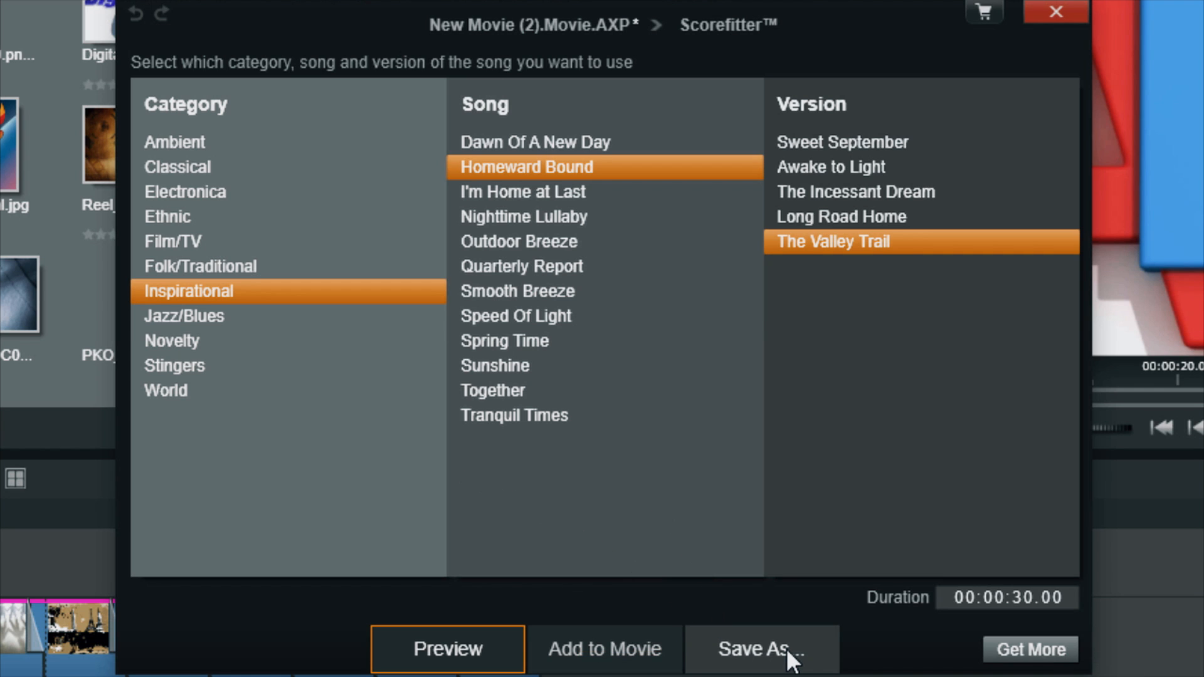
Save the Homeward Bound – The Valley Trail song as 'My Song'.
click(761, 649)
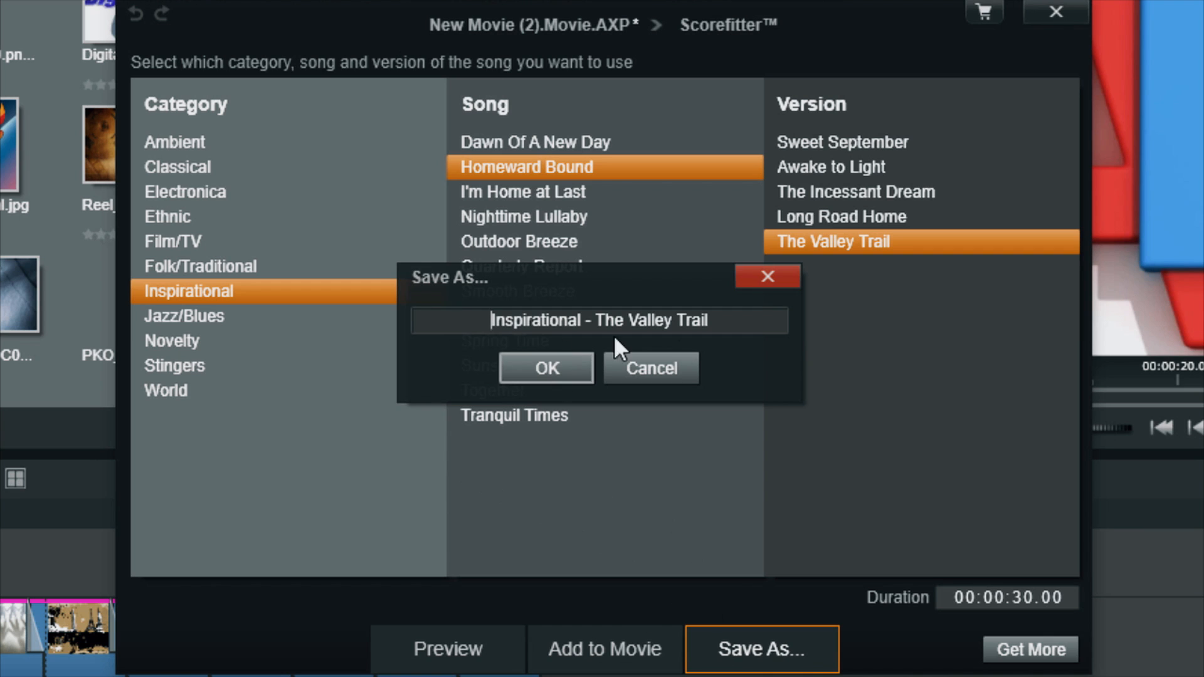
mouse_move(735, 331)
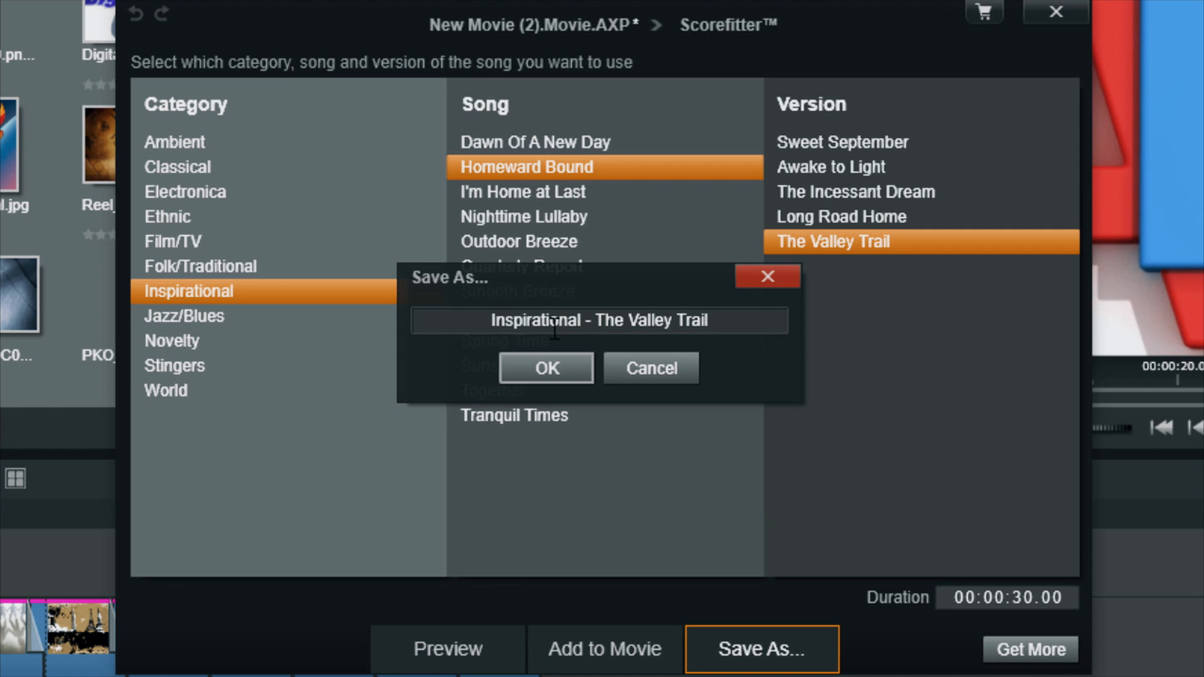
mouse_move(494, 331)
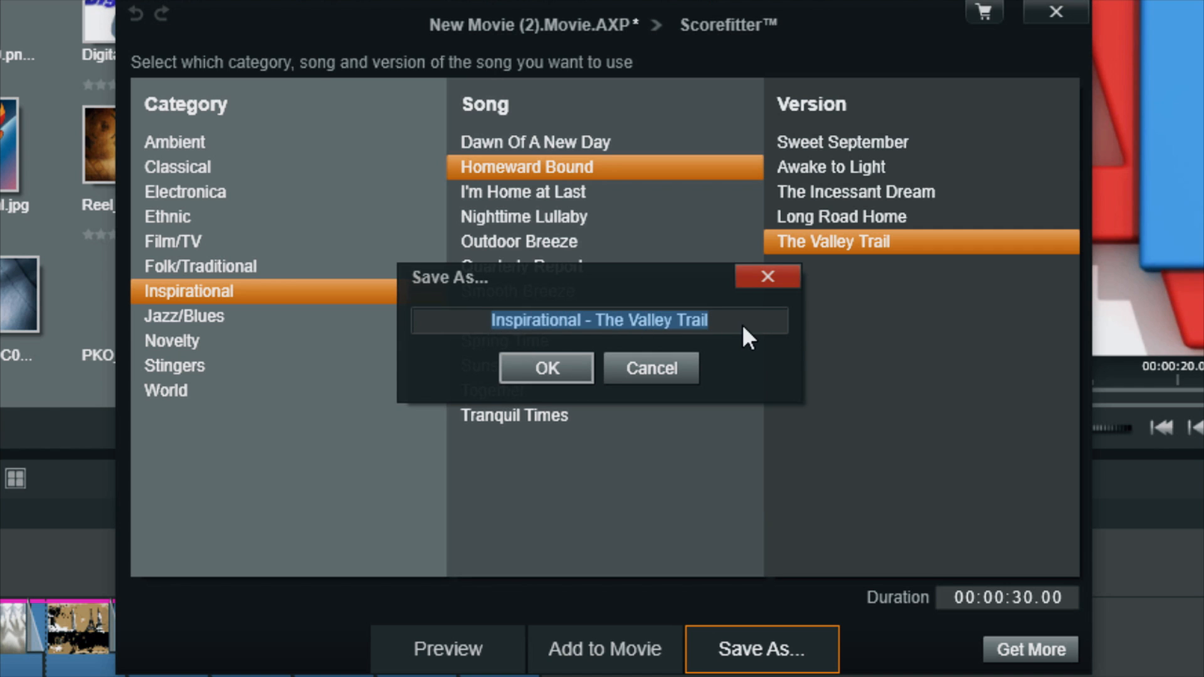
text(My SOng)
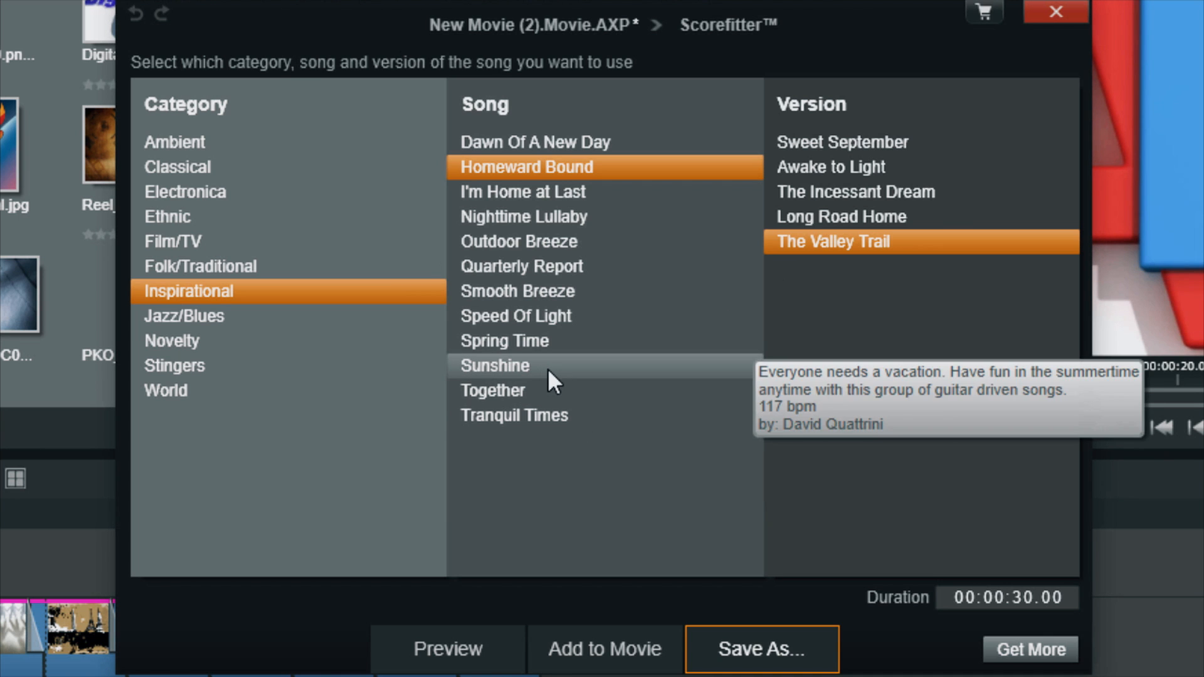
mouse_move(691, 515)
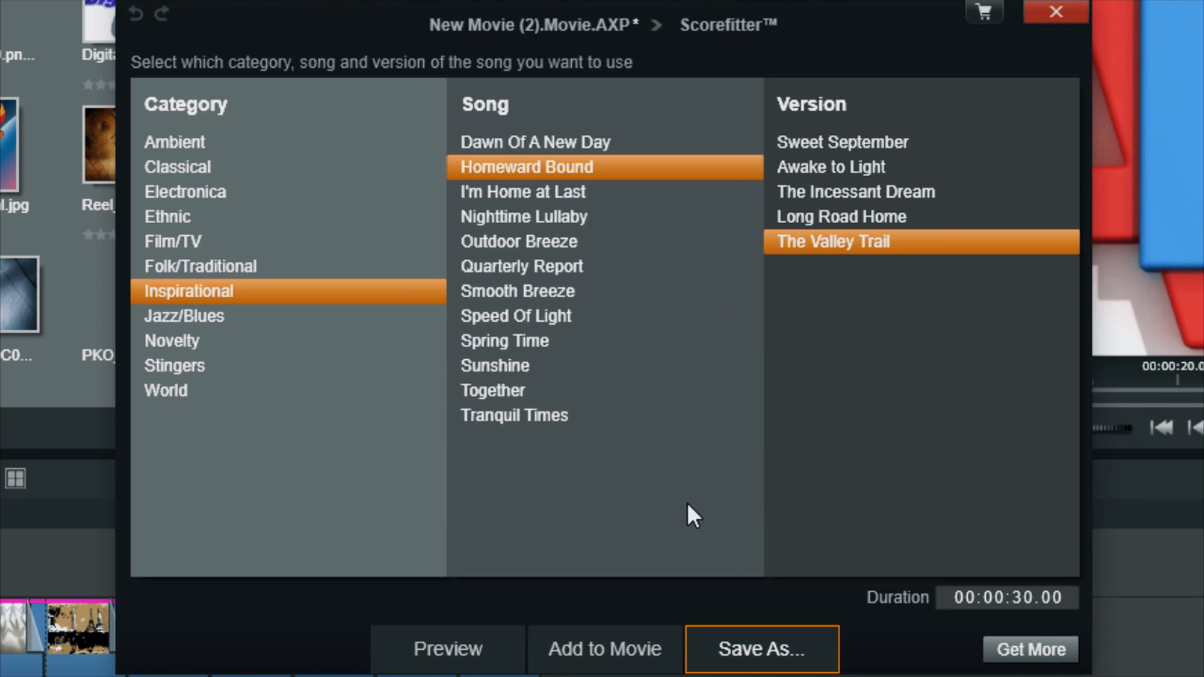
mouse_move(956, 592)
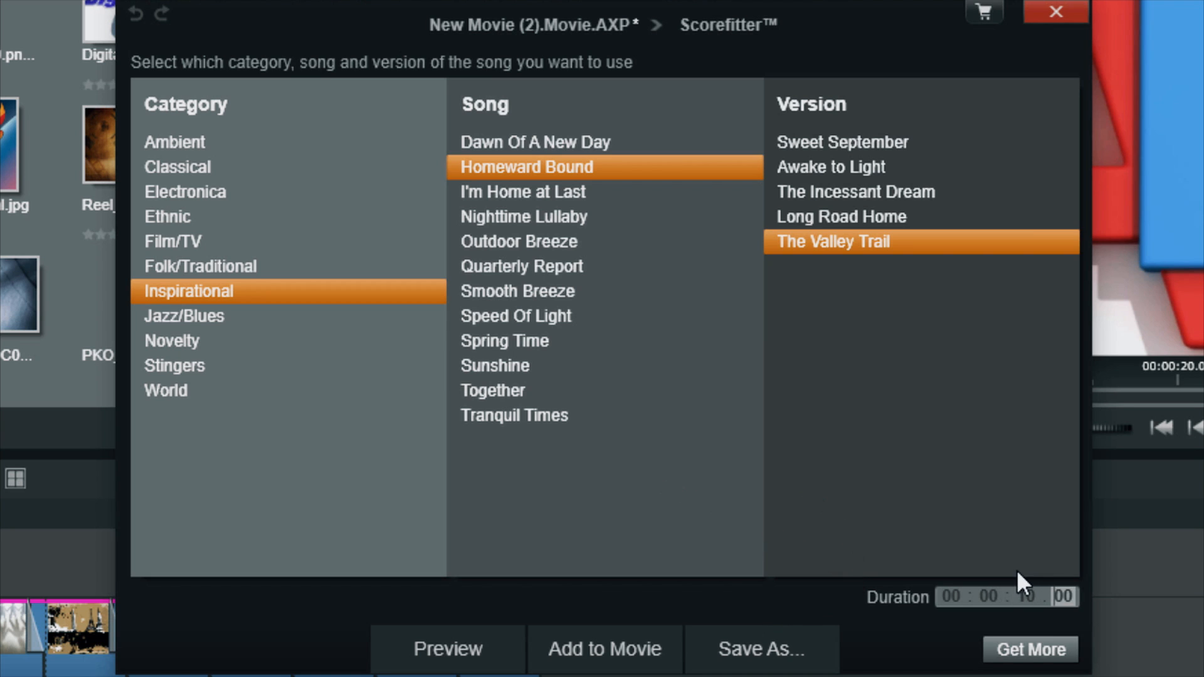
mouse_move(810, 527)
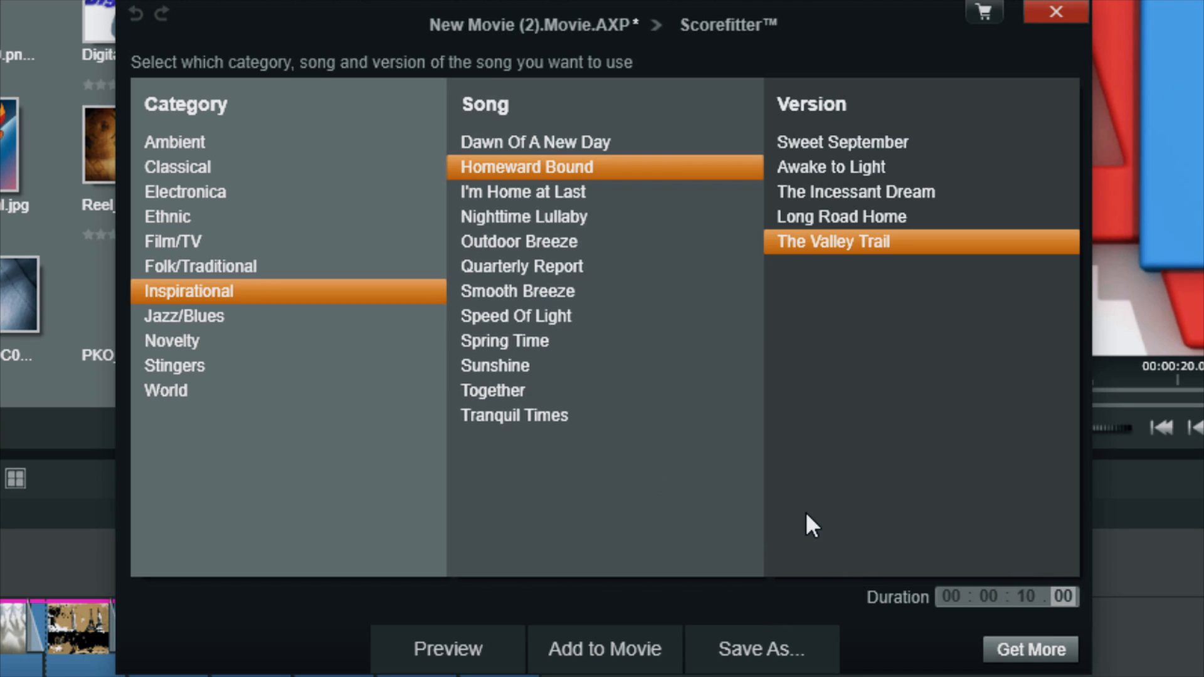
mouse_move(859, 607)
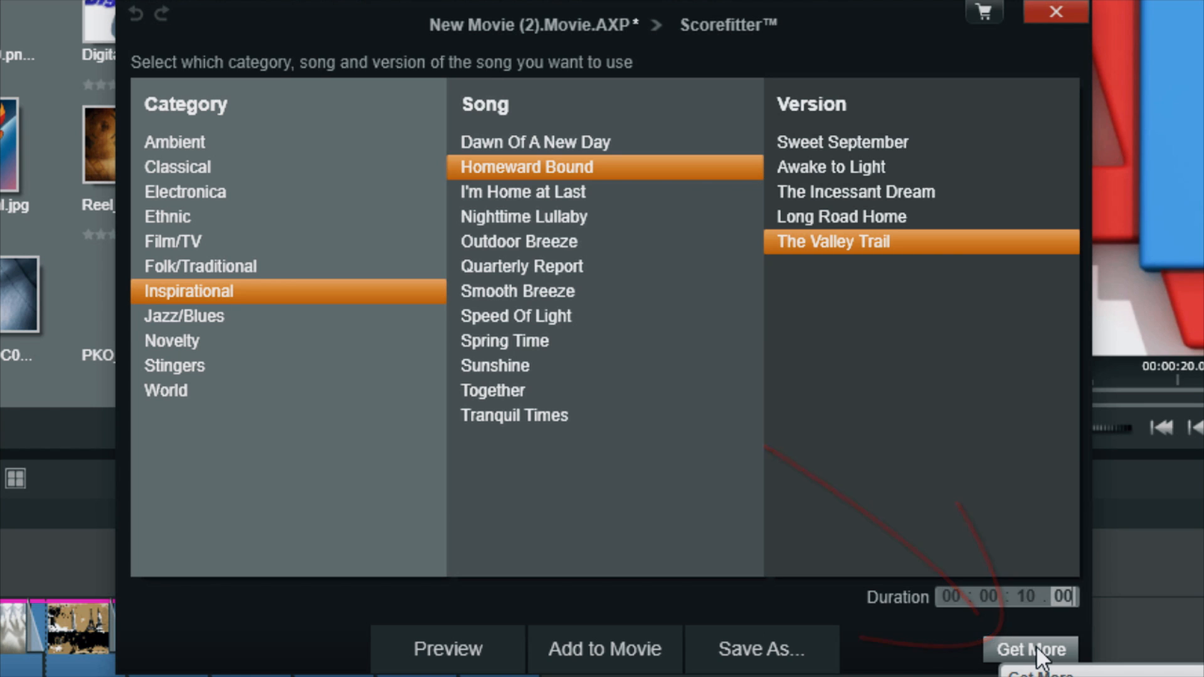
click(1031, 650)
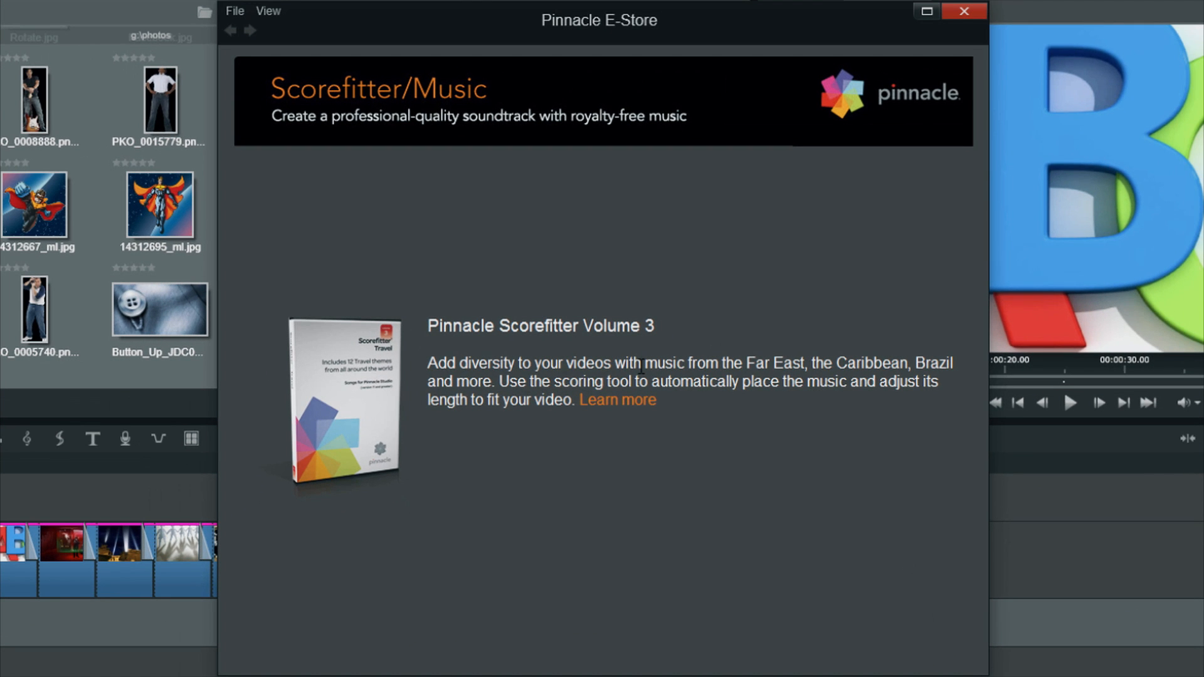
mouse_move(636, 445)
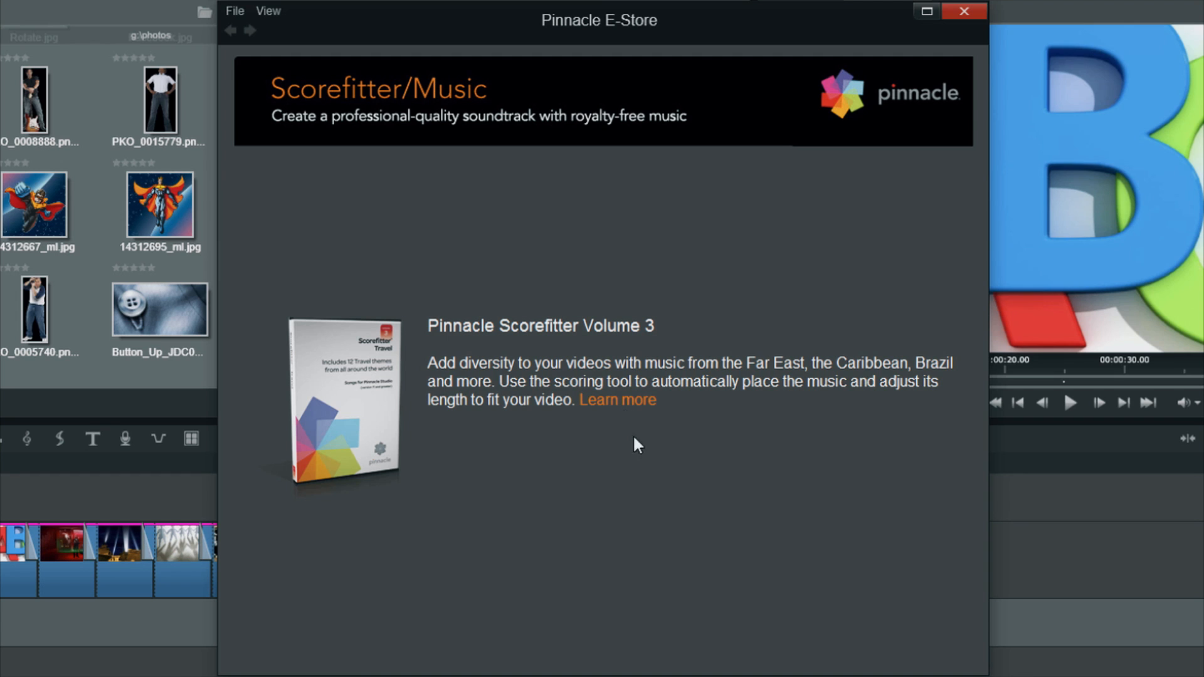
mouse_move(670, 493)
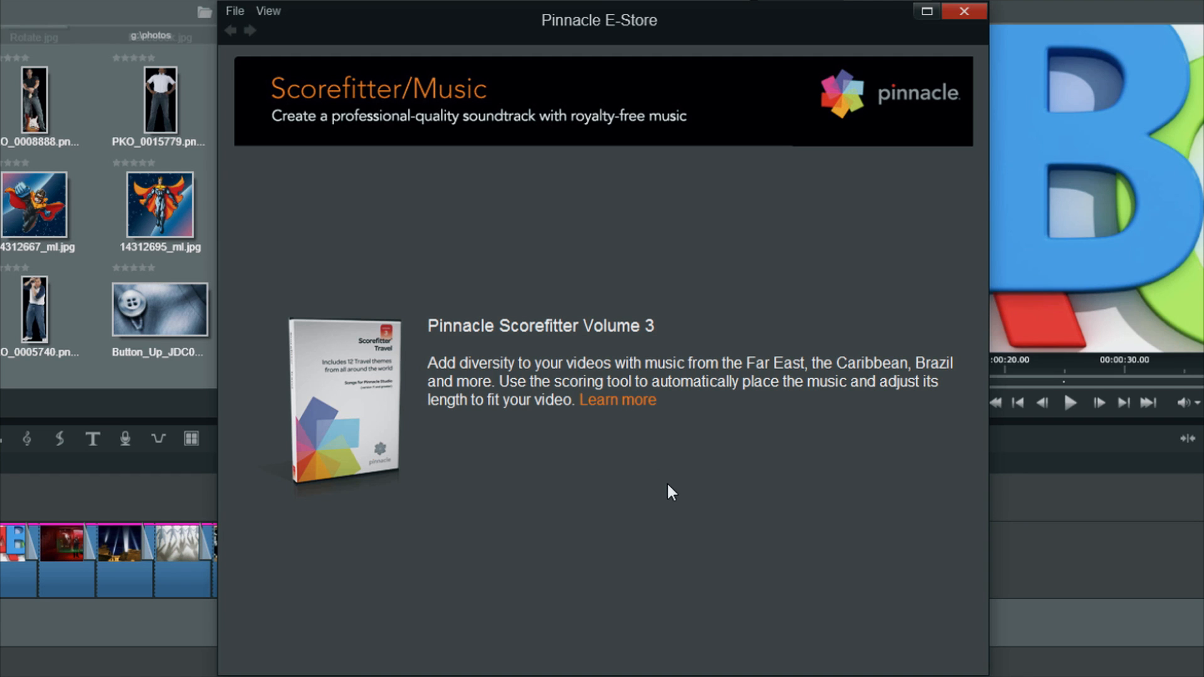
mouse_move(633, 479)
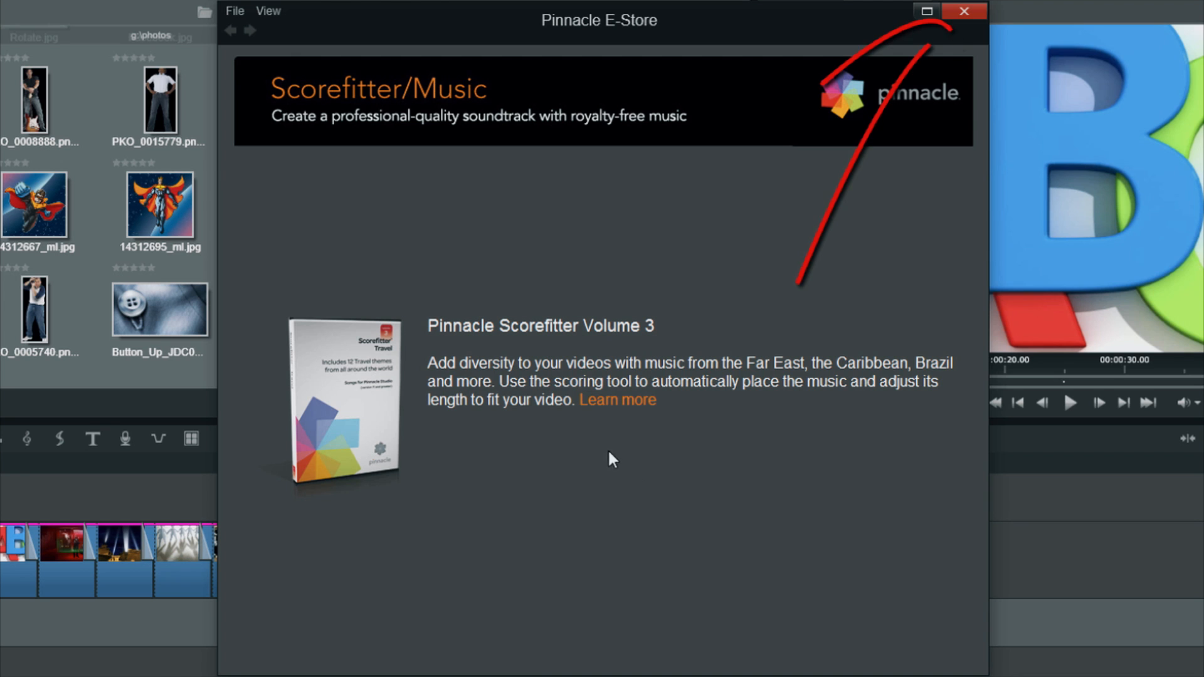
mouse_move(321, 34)
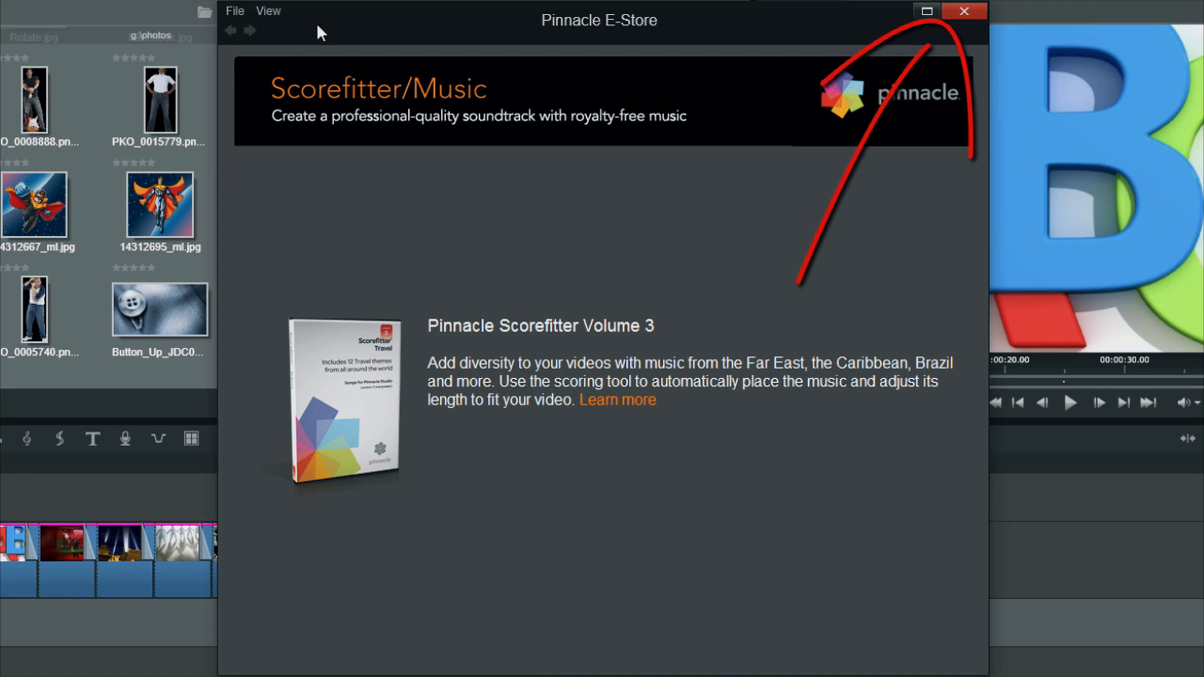
mouse_move(826, 48)
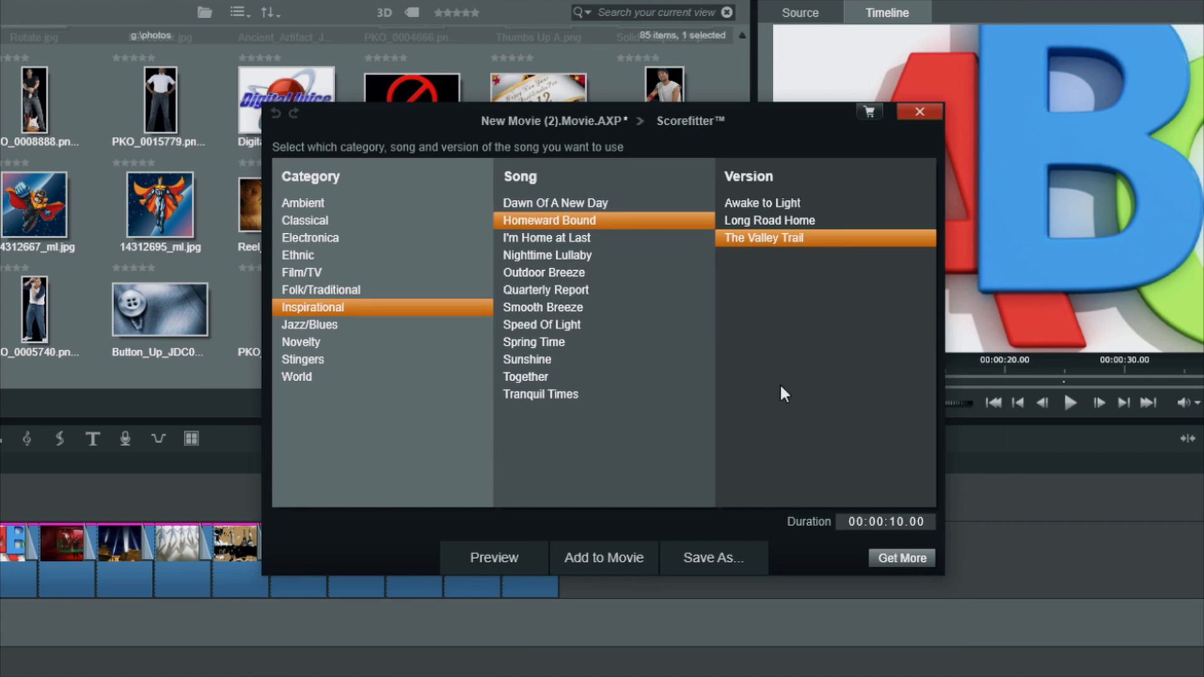
mouse_move(599, 516)
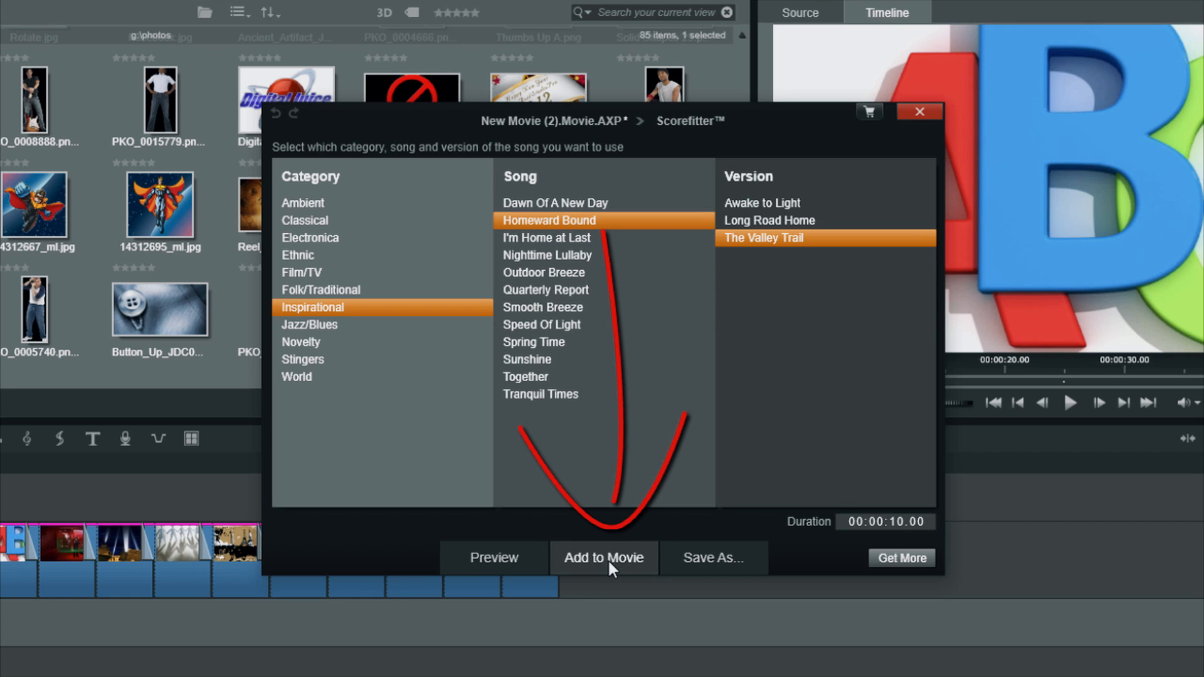
Add the 10-second Homeward Bound song to the movie and preview it.
click(603, 558)
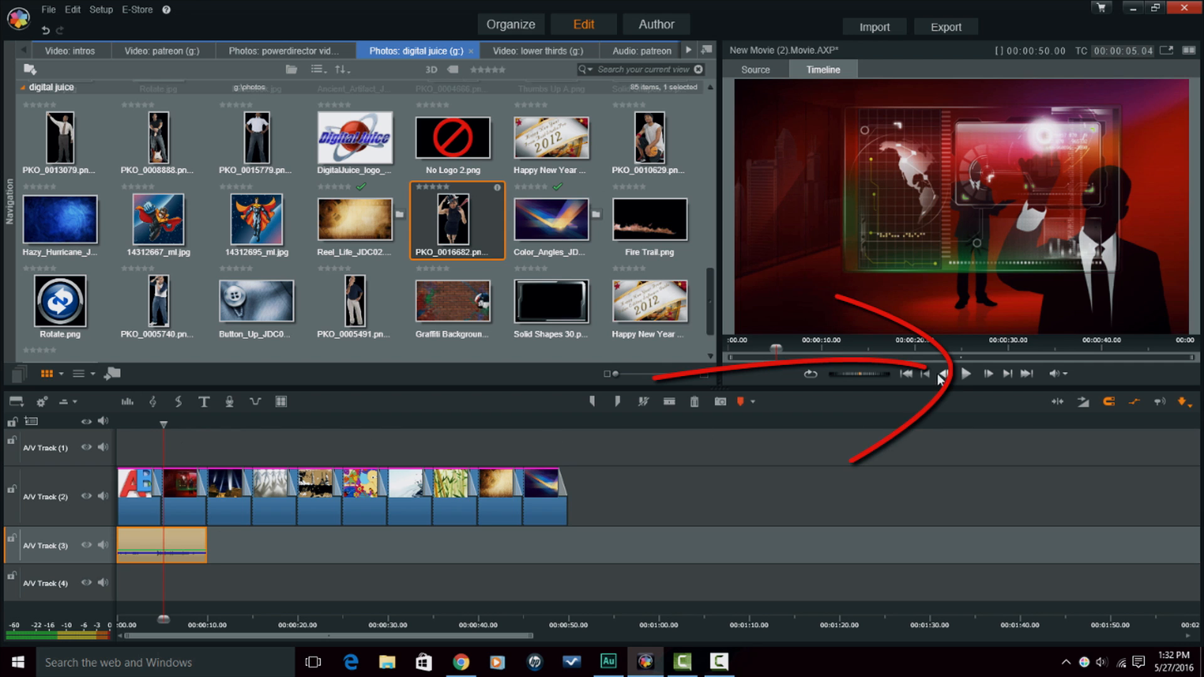
mouse_move(966, 374)
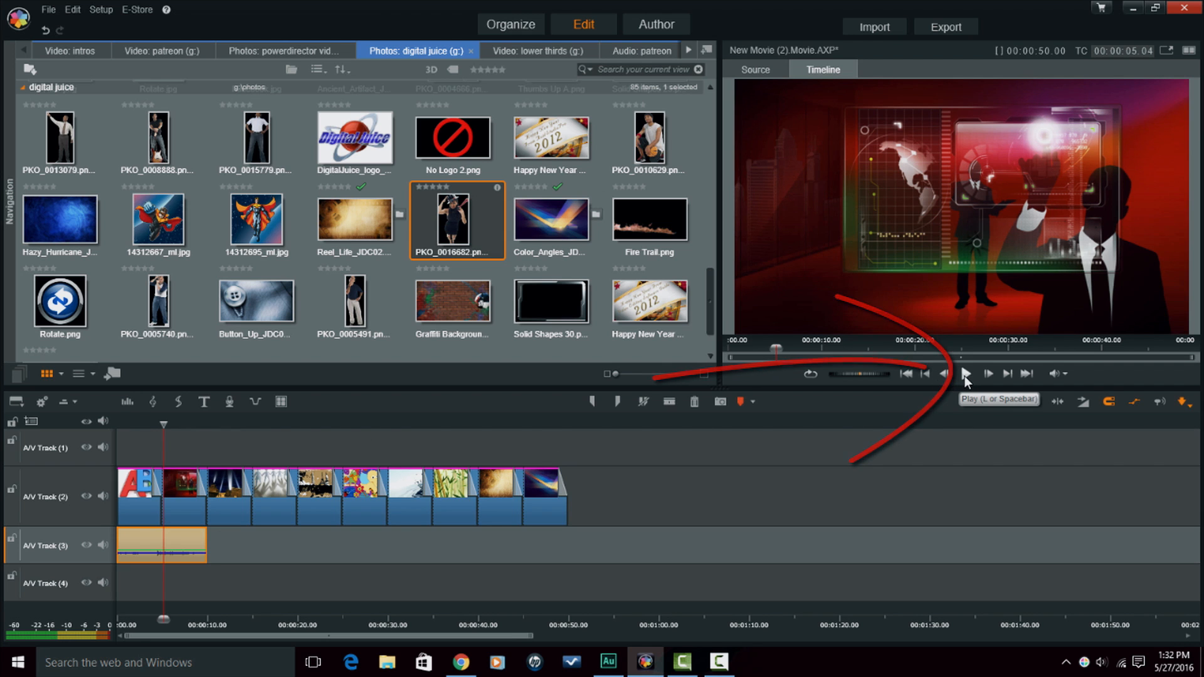
click(968, 374)
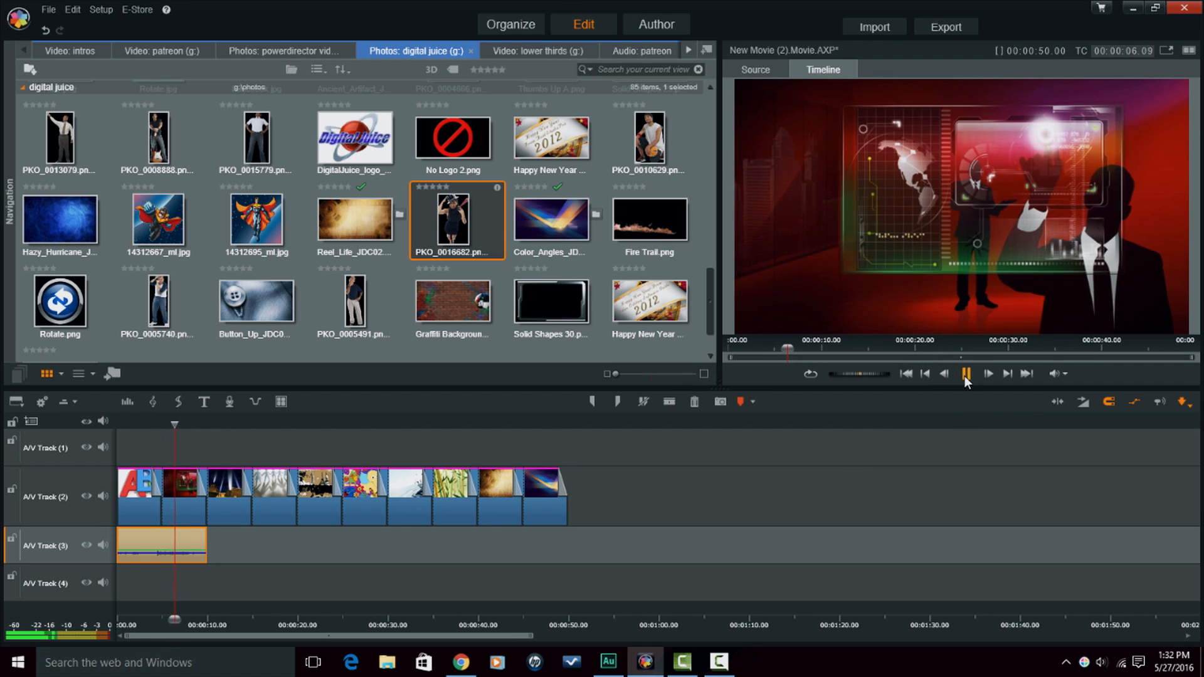
click(966, 374)
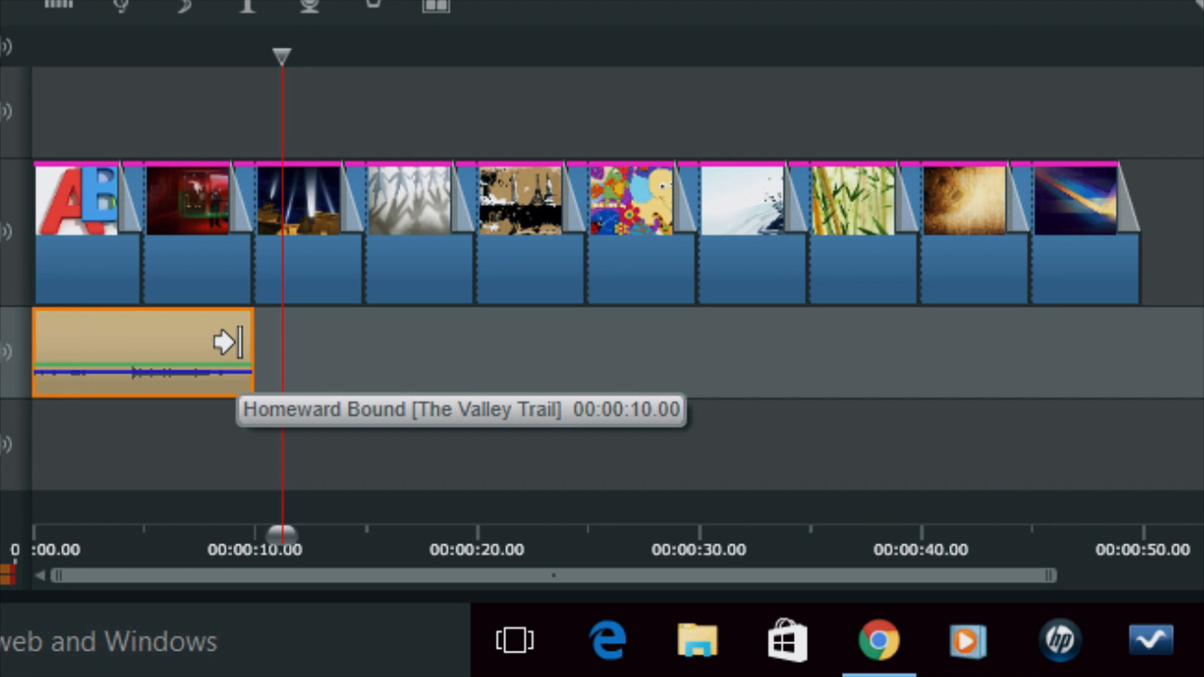
Drag the Homeward Bound clip's edge to the slideshow end (~50 s) and play.
drag(240, 344, 803, 344)
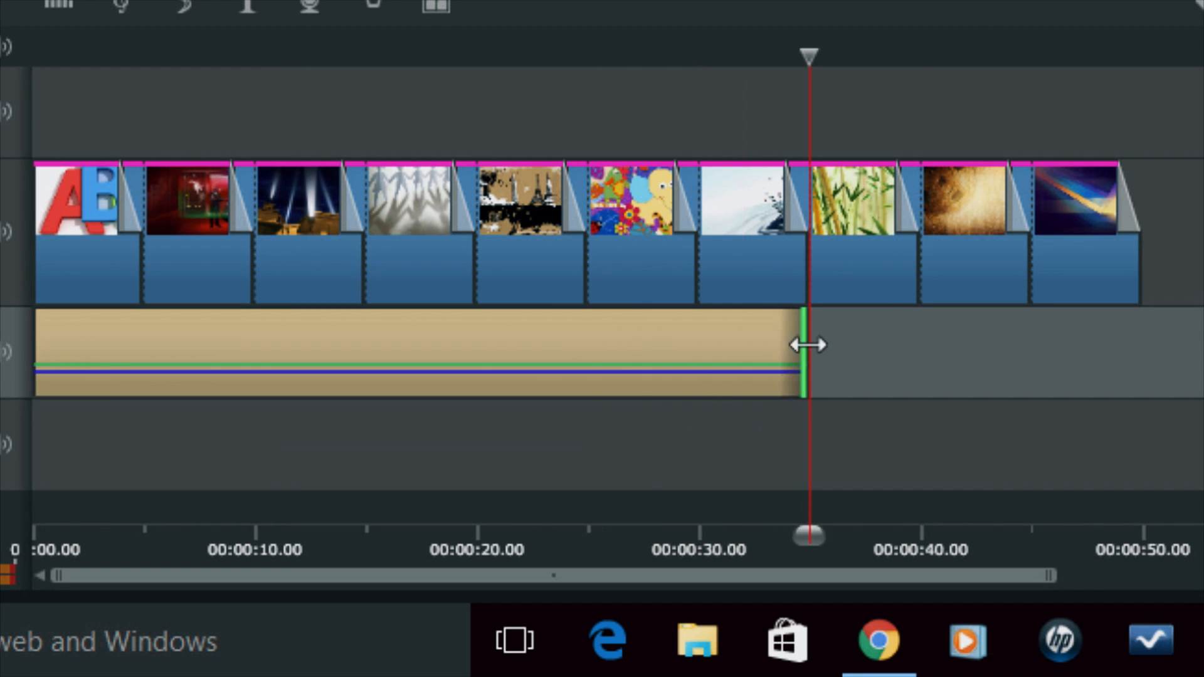
drag(803, 344, 1137, 344)
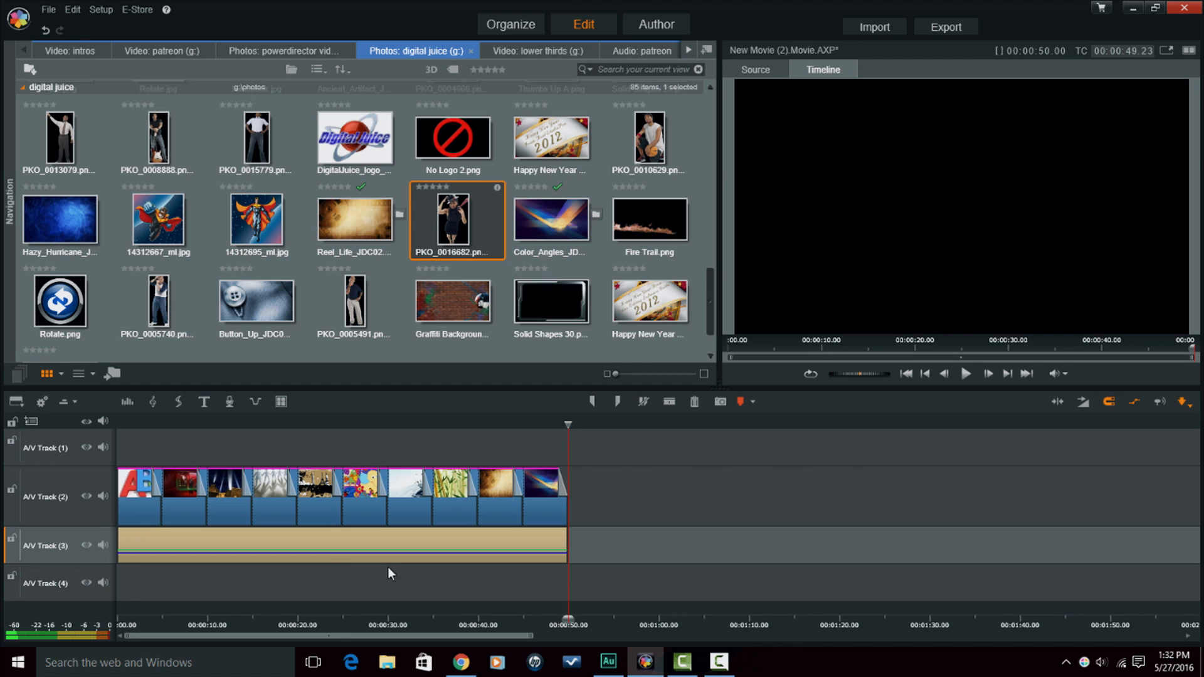
mouse_move(384, 582)
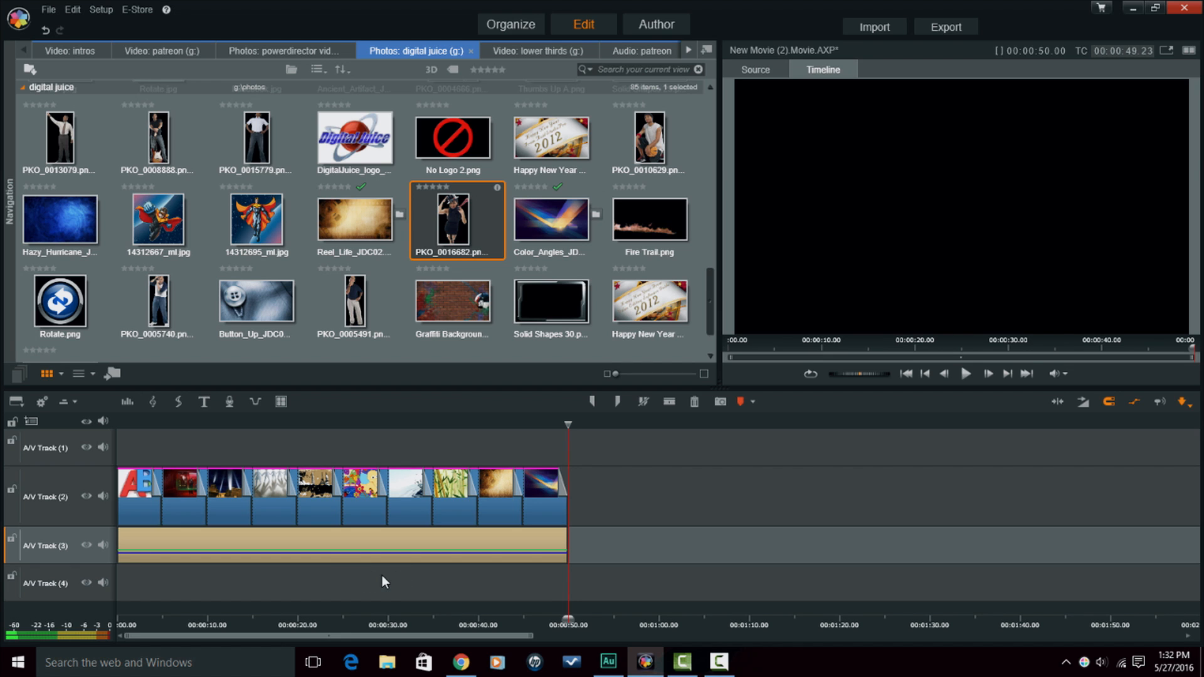
mouse_move(420, 575)
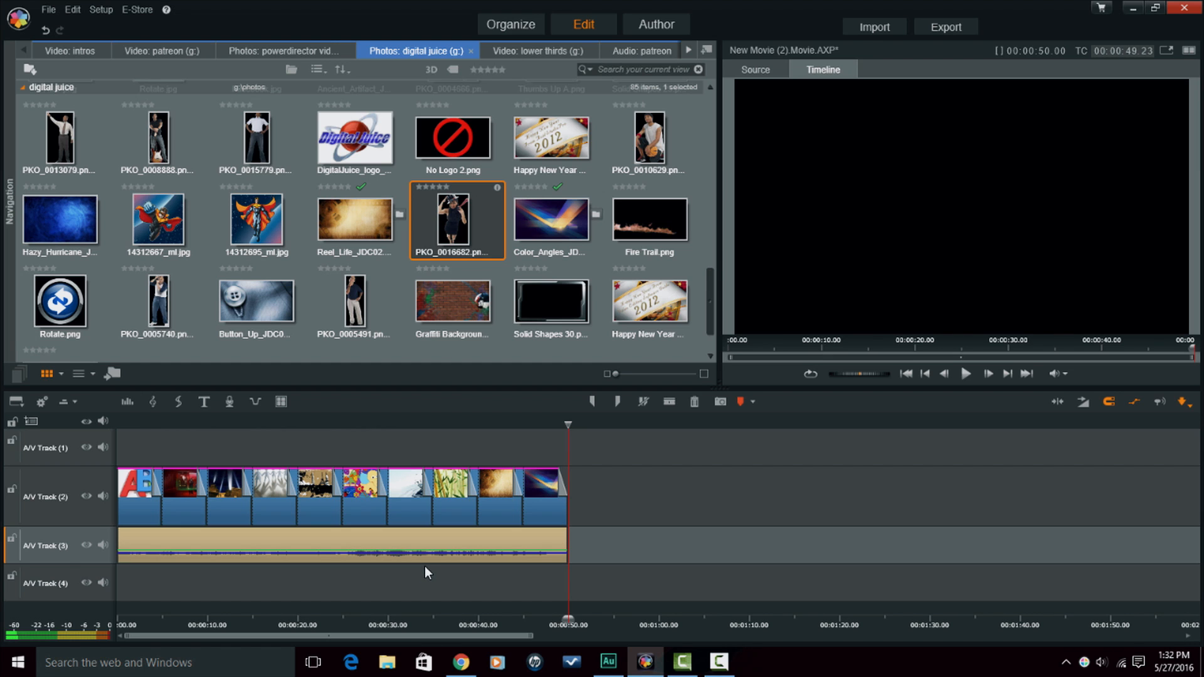
mouse_move(148, 579)
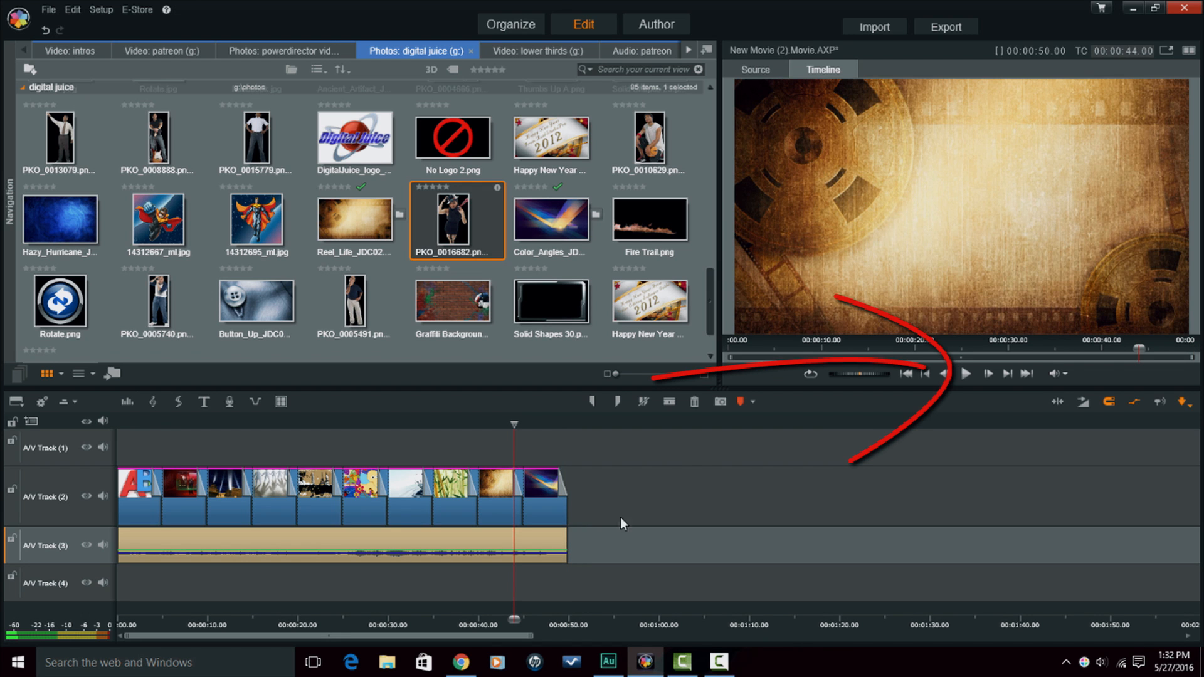
mouse_move(967, 374)
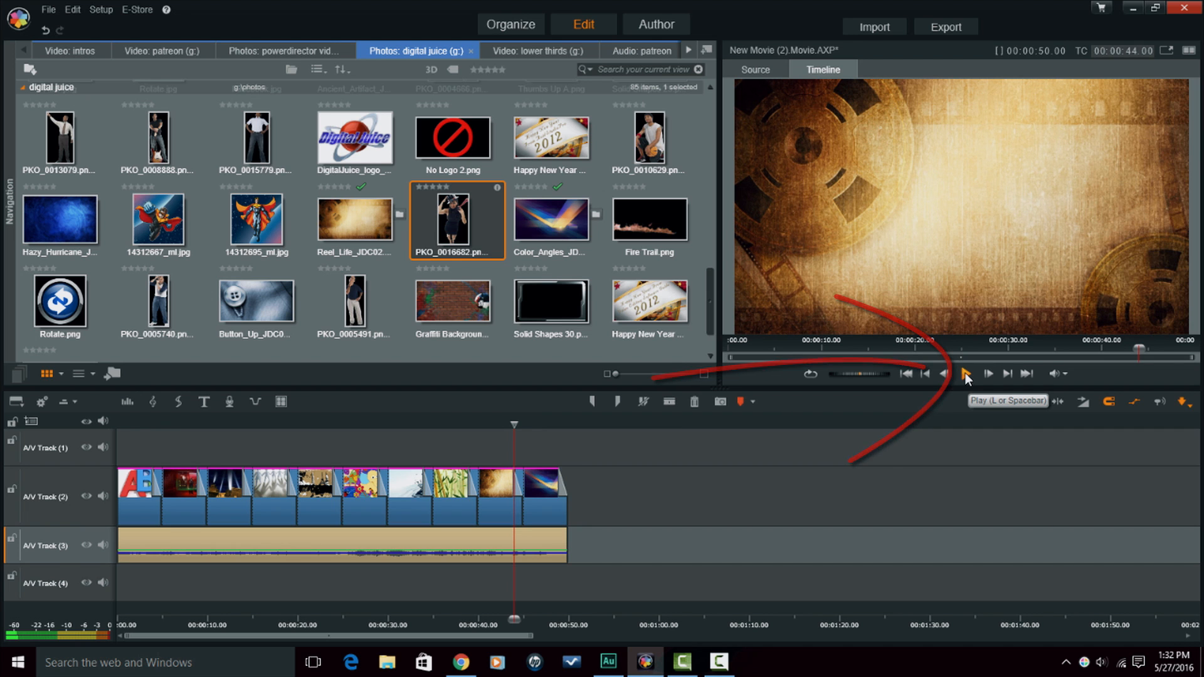
click(966, 374)
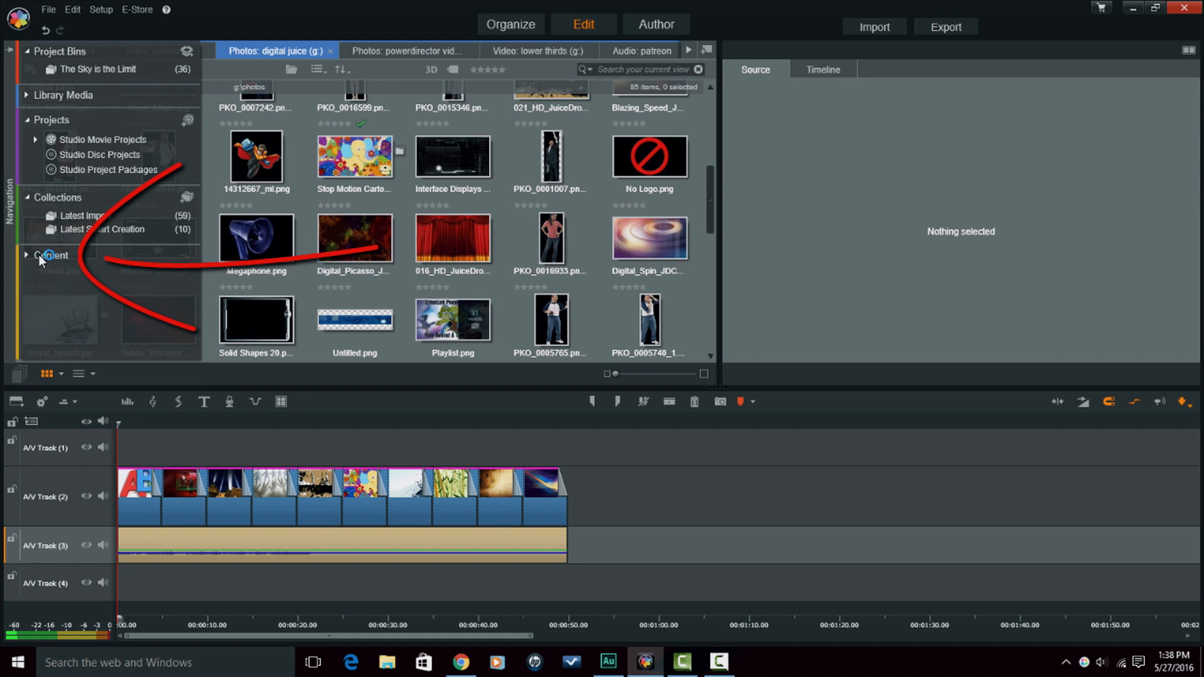
Expand Content > SoundStage and select Scorefitter to list saved songs.
click(26, 255)
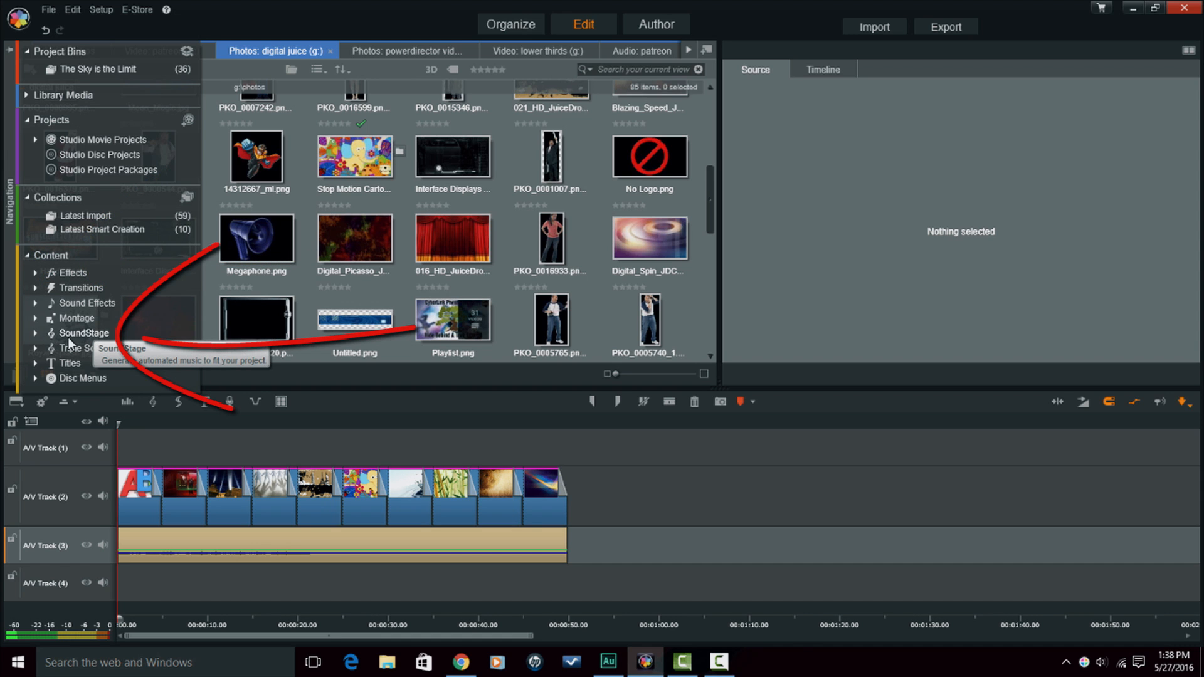
click(34, 333)
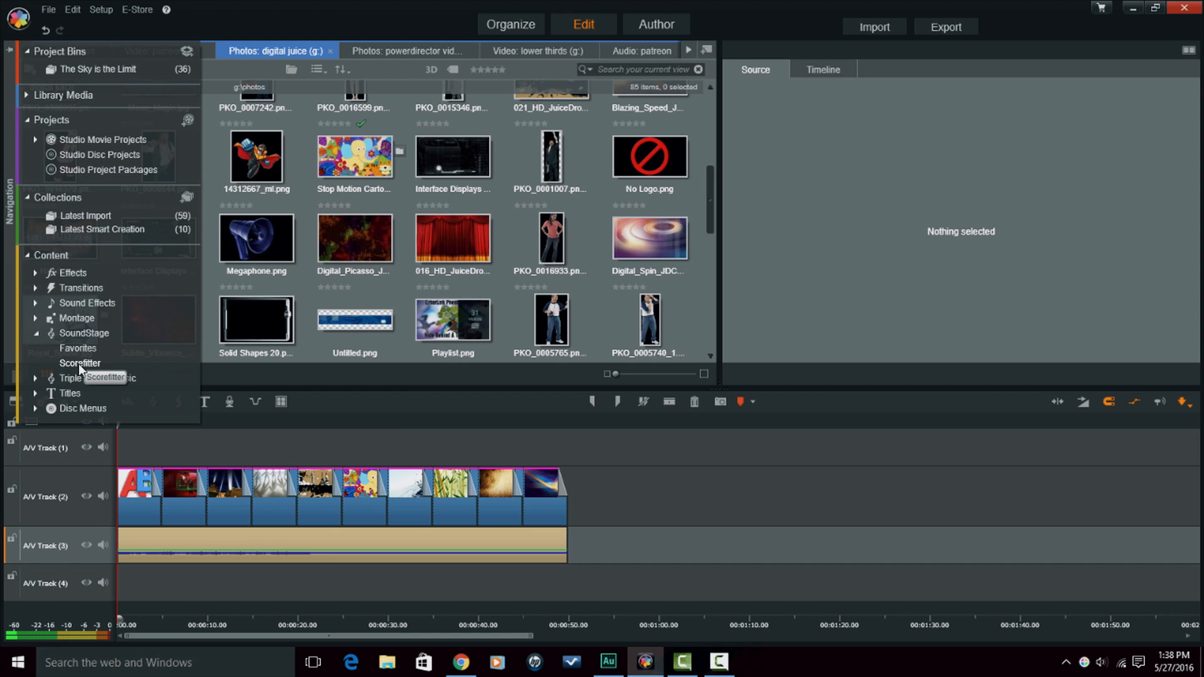
click(79, 363)
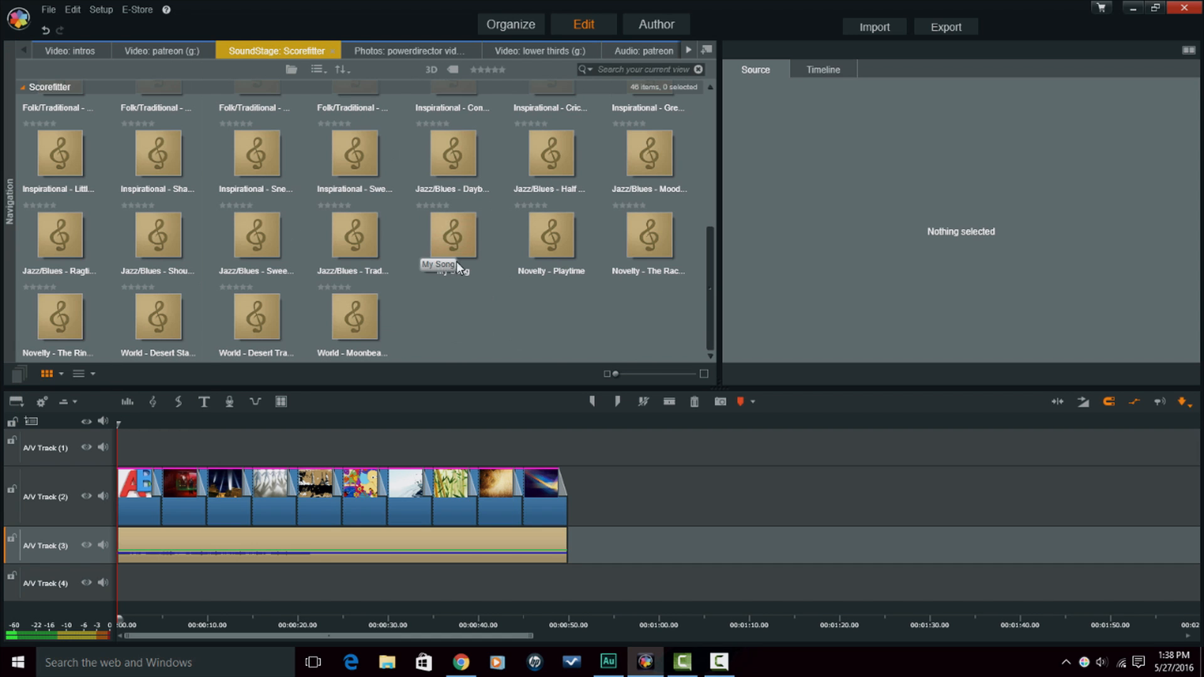
mouse_move(512, 294)
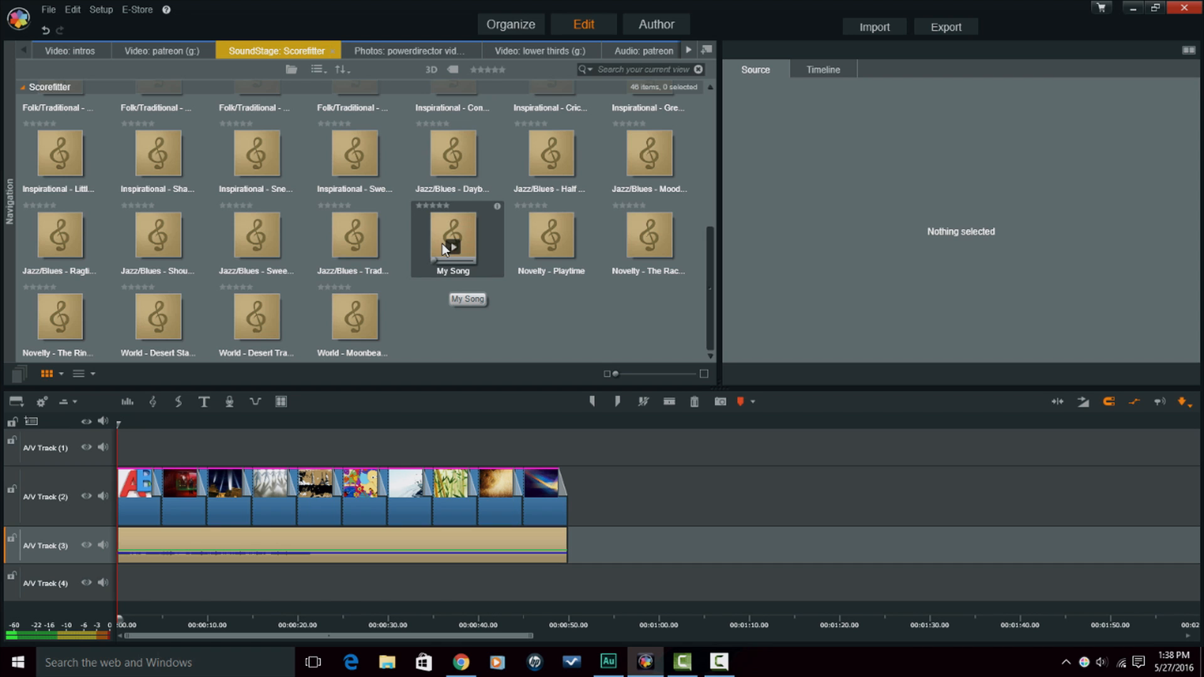
Drop My Song on A/V Track 3 at 1:00 and extend it to about 1:55.
drag(453, 239, 624, 440)
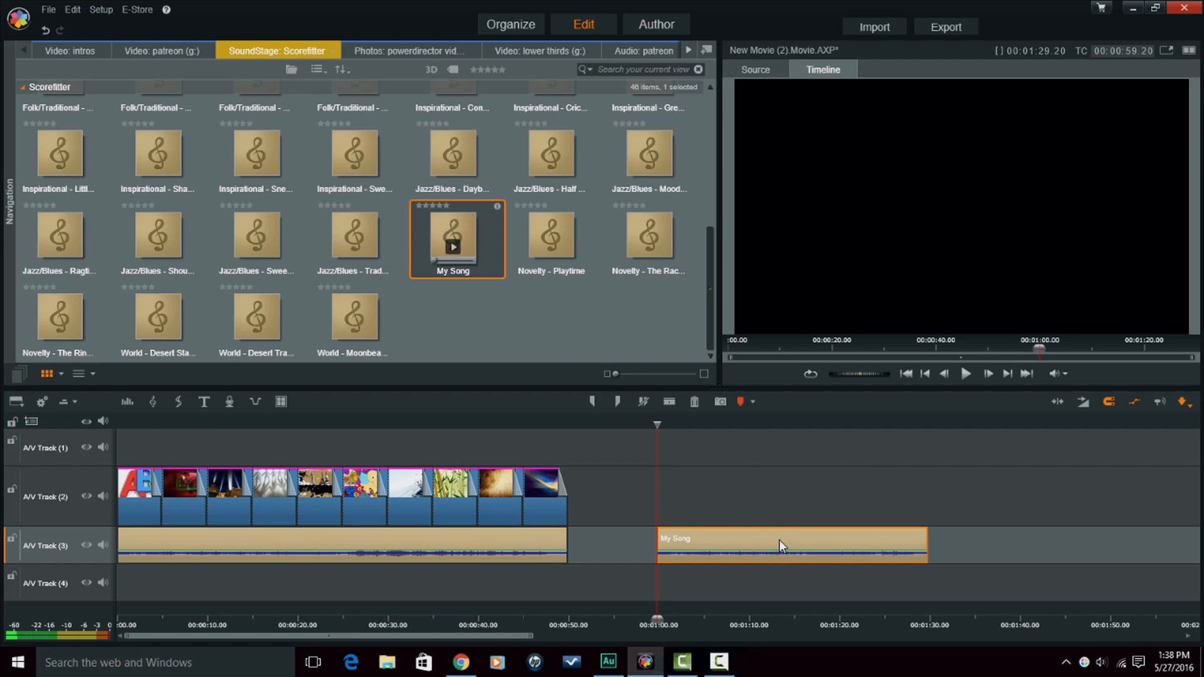
mouse_move(781, 544)
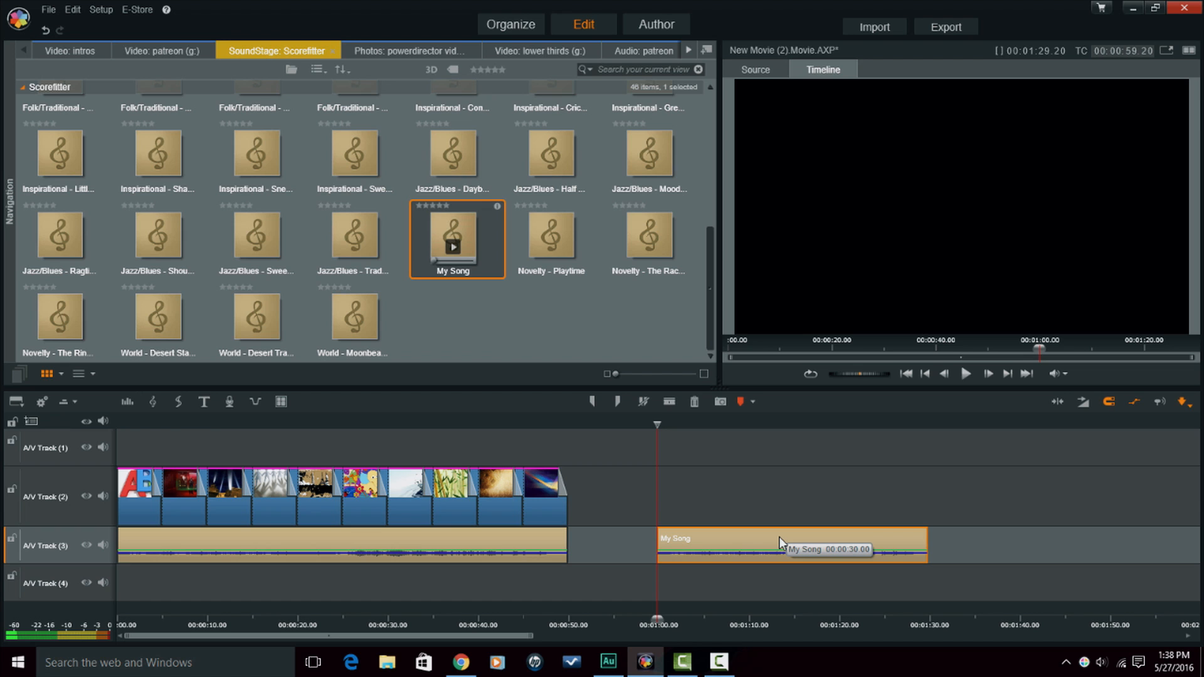
mouse_move(920, 539)
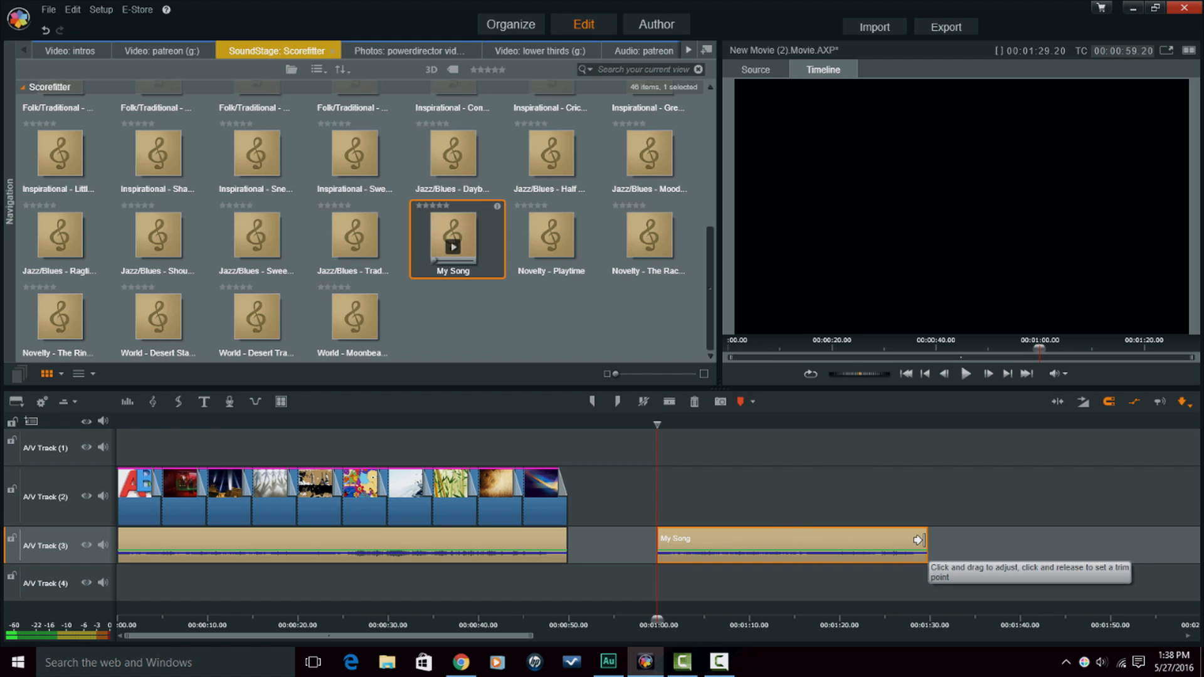
drag(917, 538, 1160, 538)
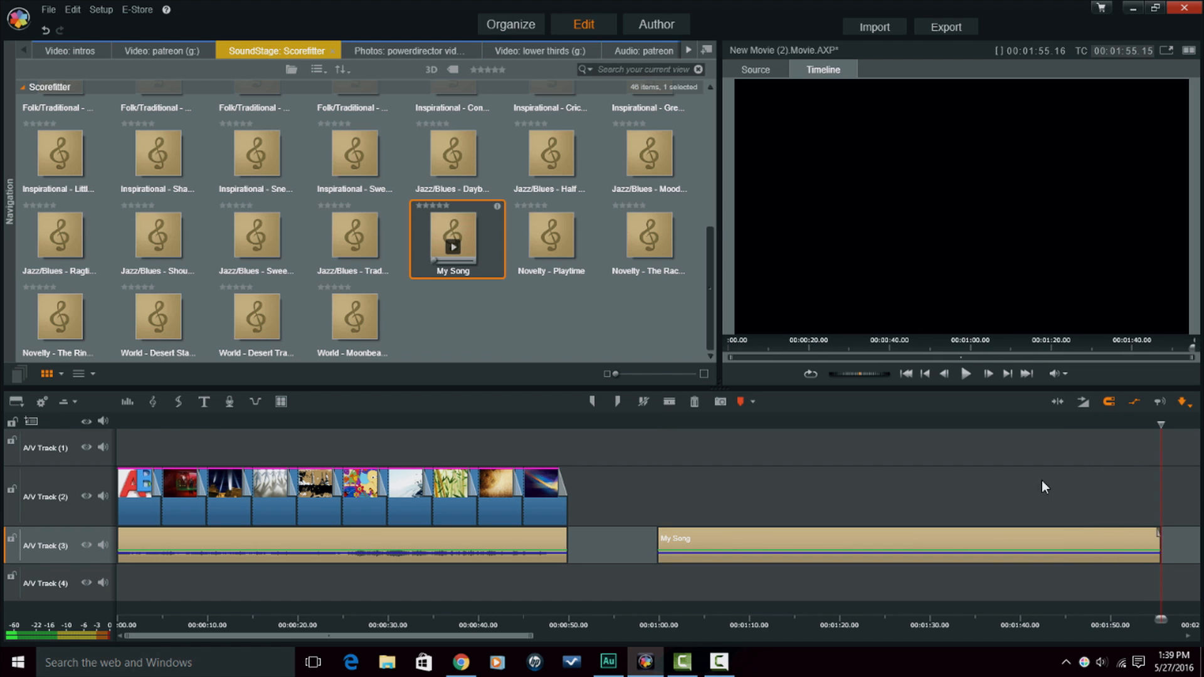
mouse_move(925, 457)
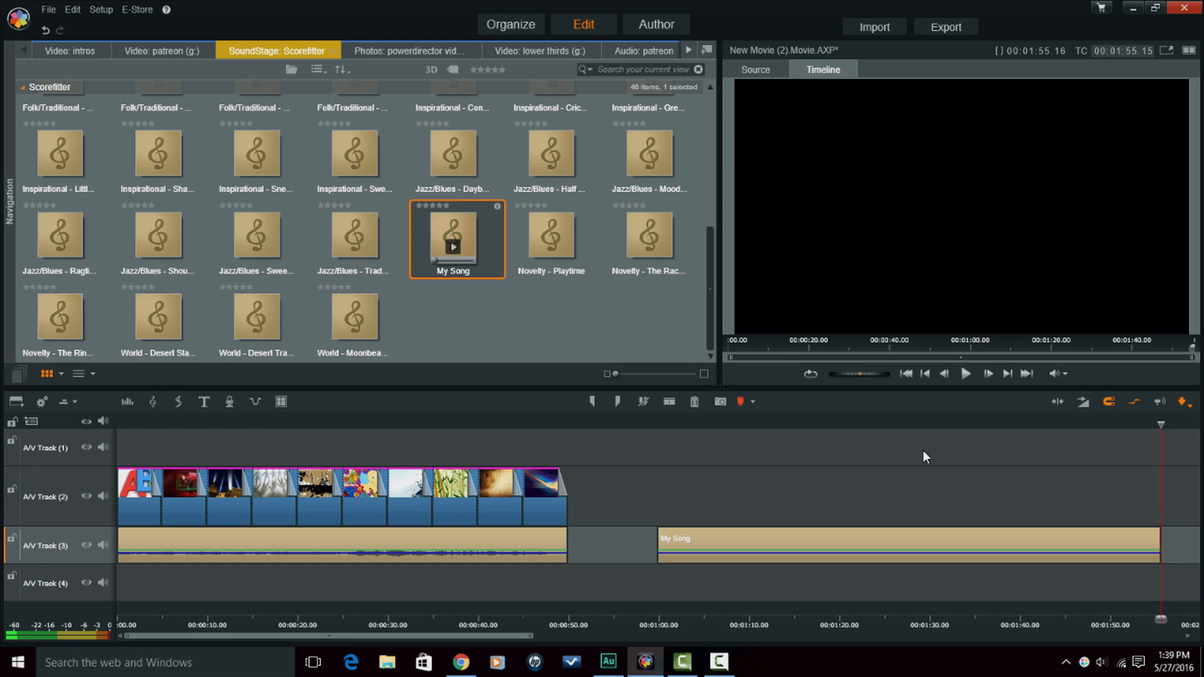